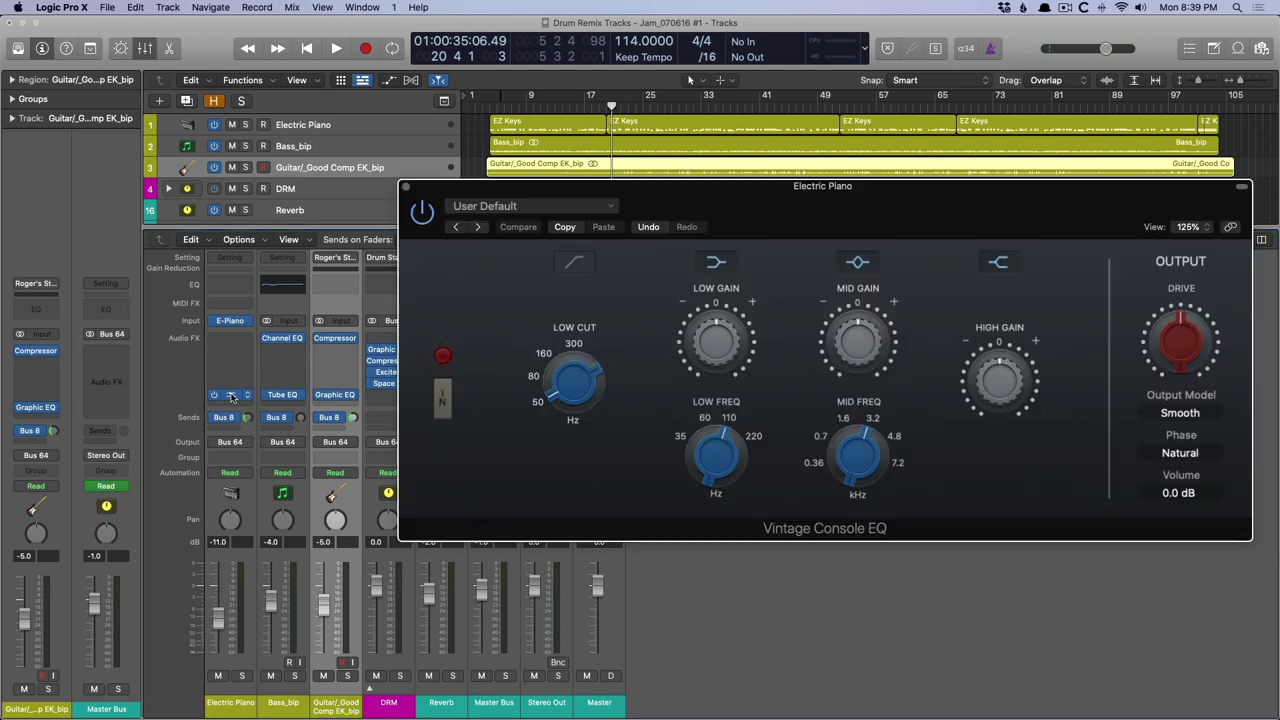
Close the Vintage Console EQ and Vintage Tube EQ windows, leaving the mixer visible.
drag(822, 184, 844, 58)
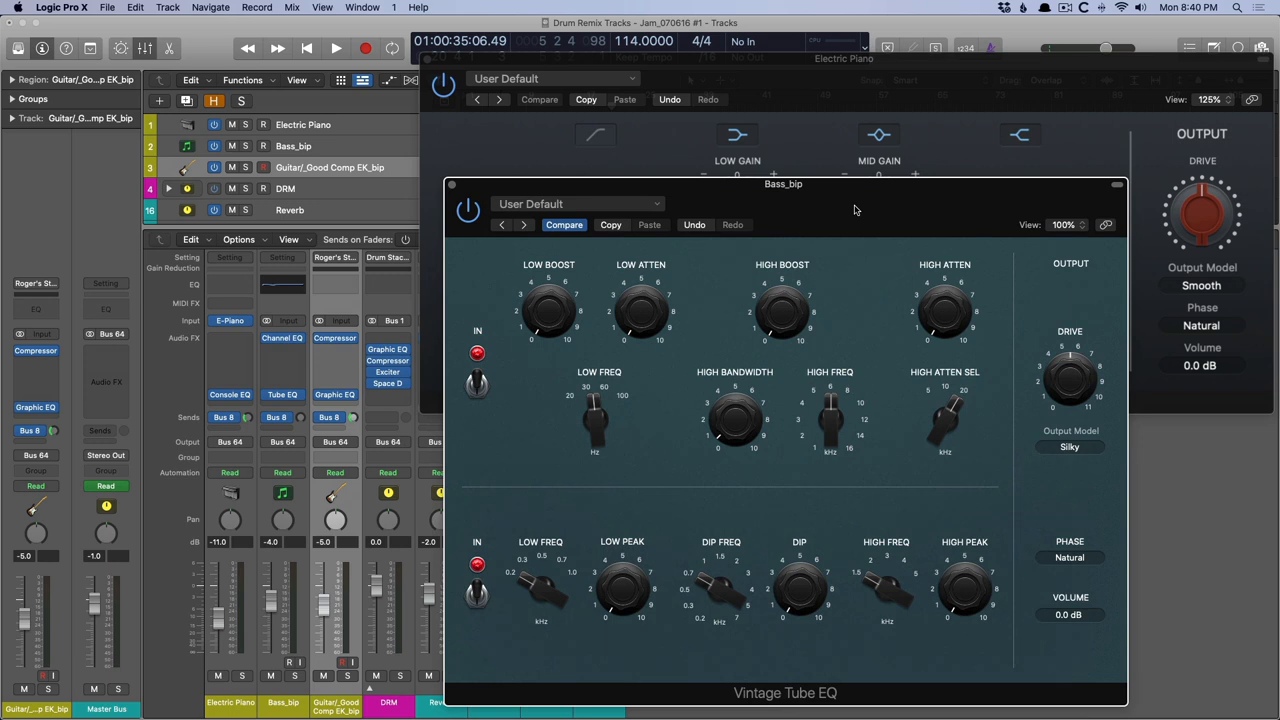
mouse_move(756, 540)
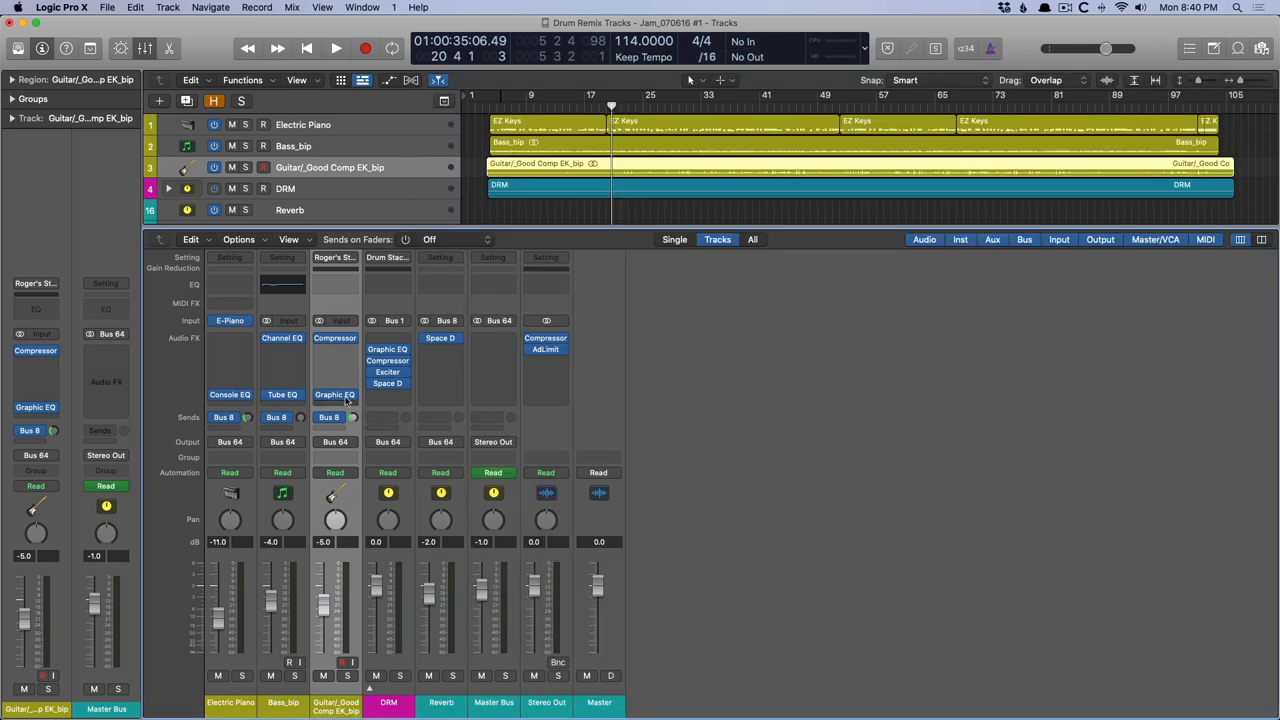
Hide the mixer and start playback of the arrangement from the beginning.
click(336, 394)
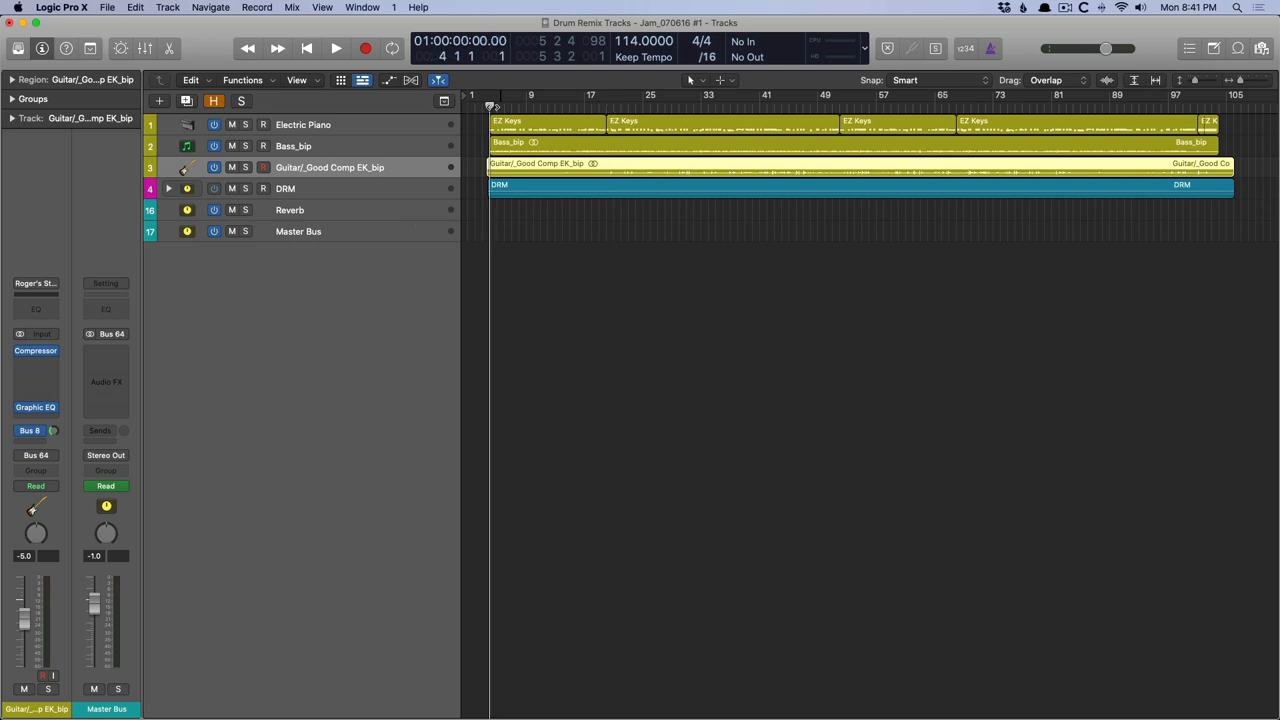
click(348, 48)
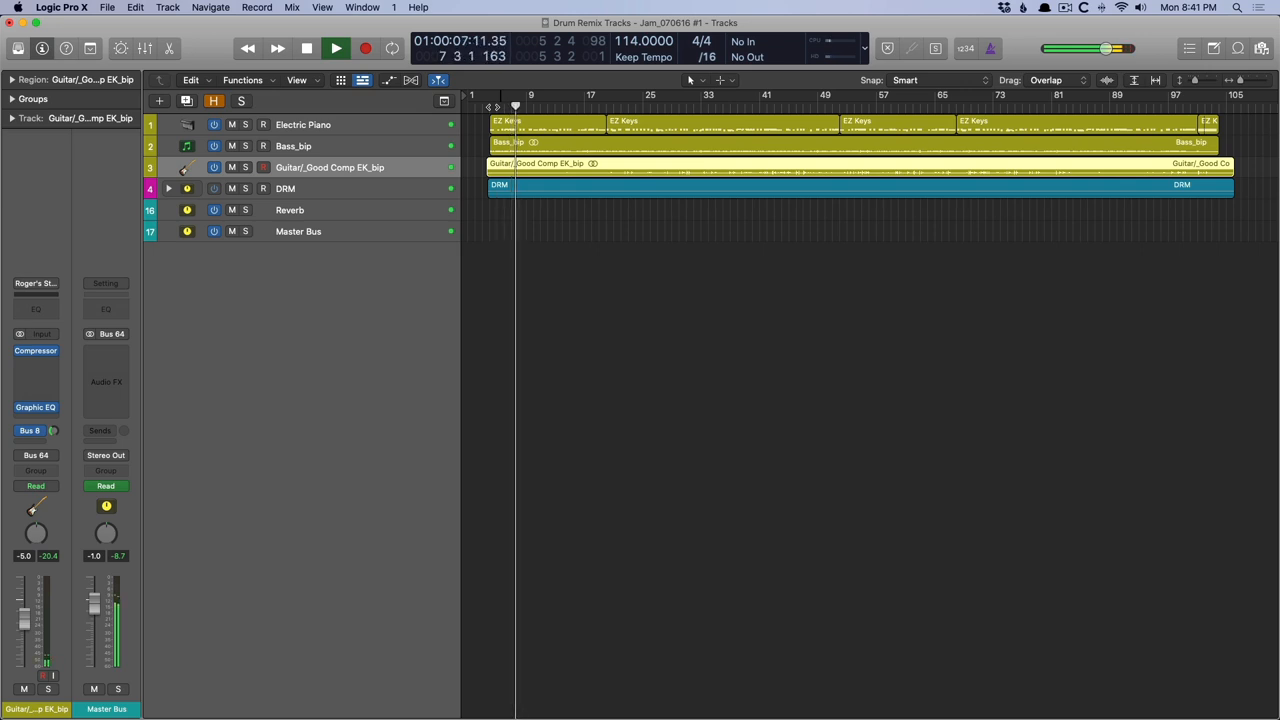
click(316, 48)
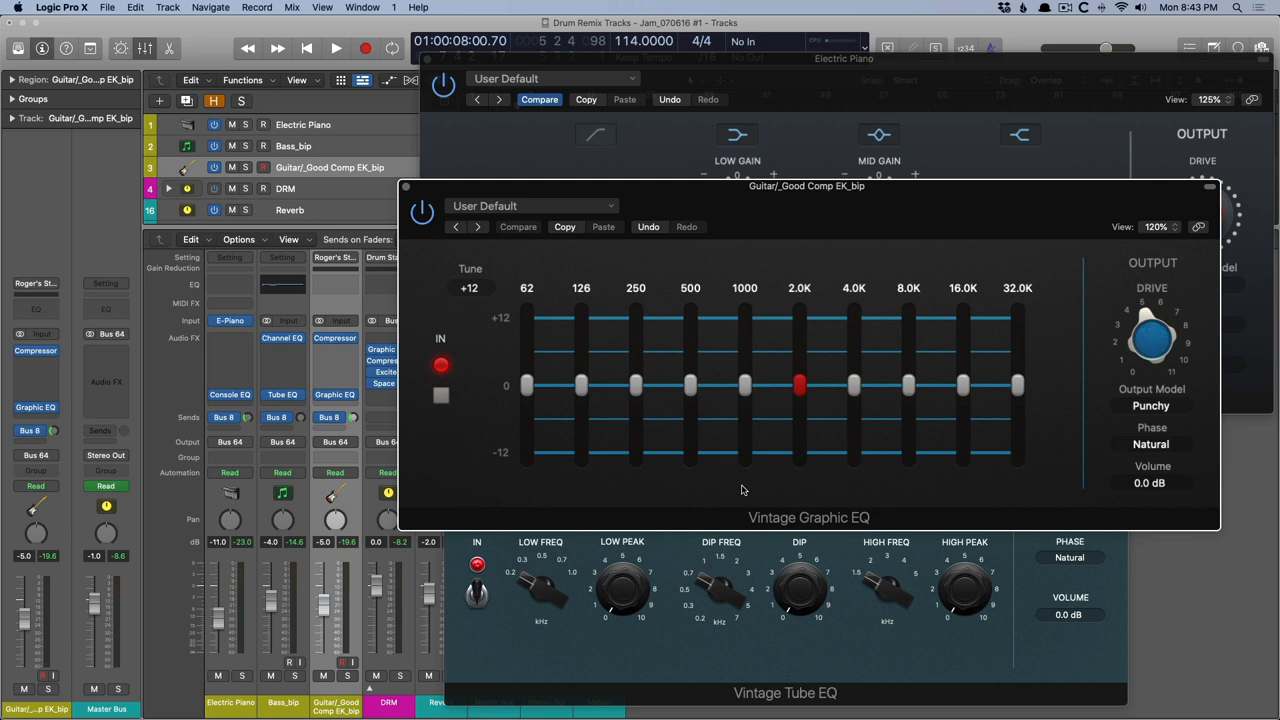
mouse_move(722, 472)
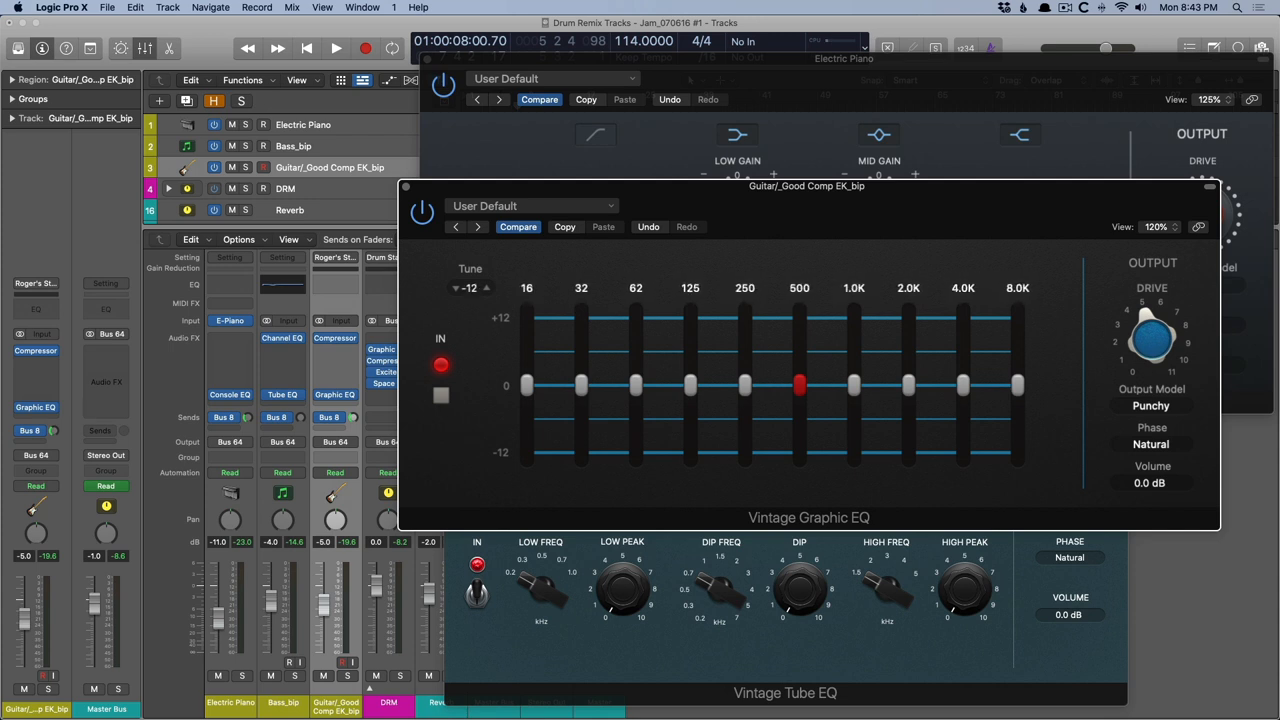
Retune the Vintage Graphic EQ to +12 so its bands span 62 Hz–32 kHz.
click(484, 288)
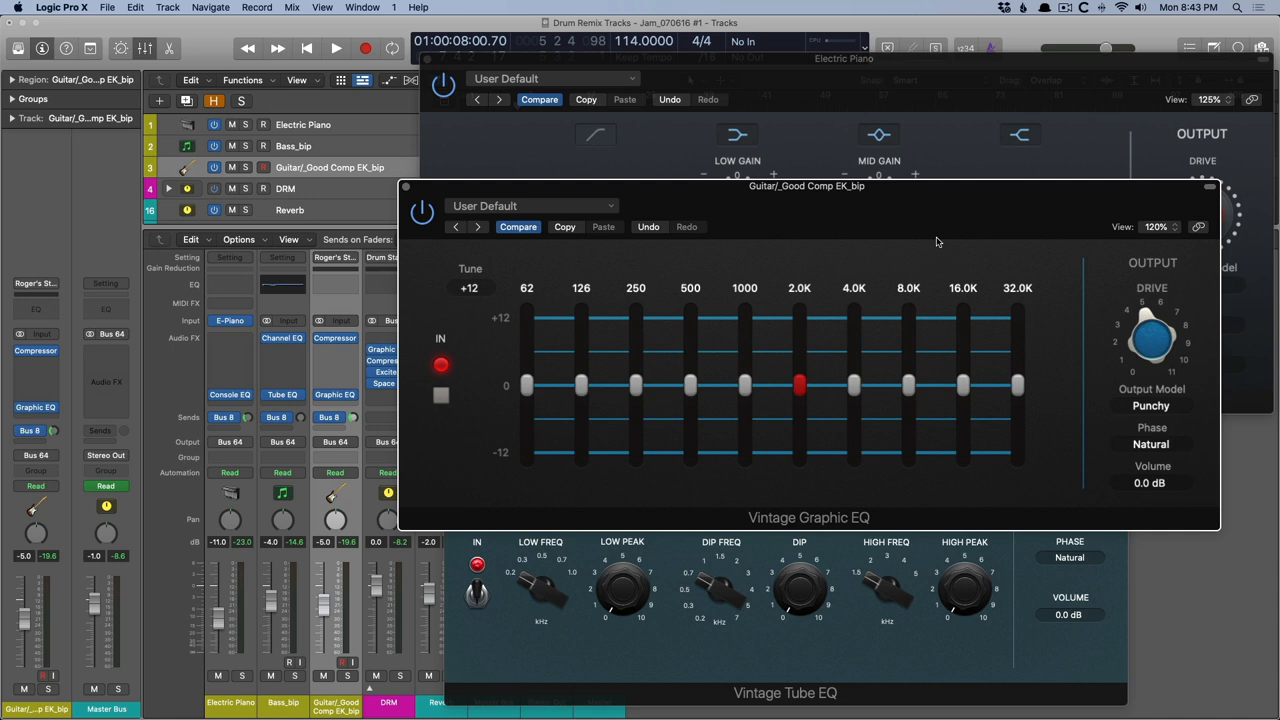
mouse_move(840, 662)
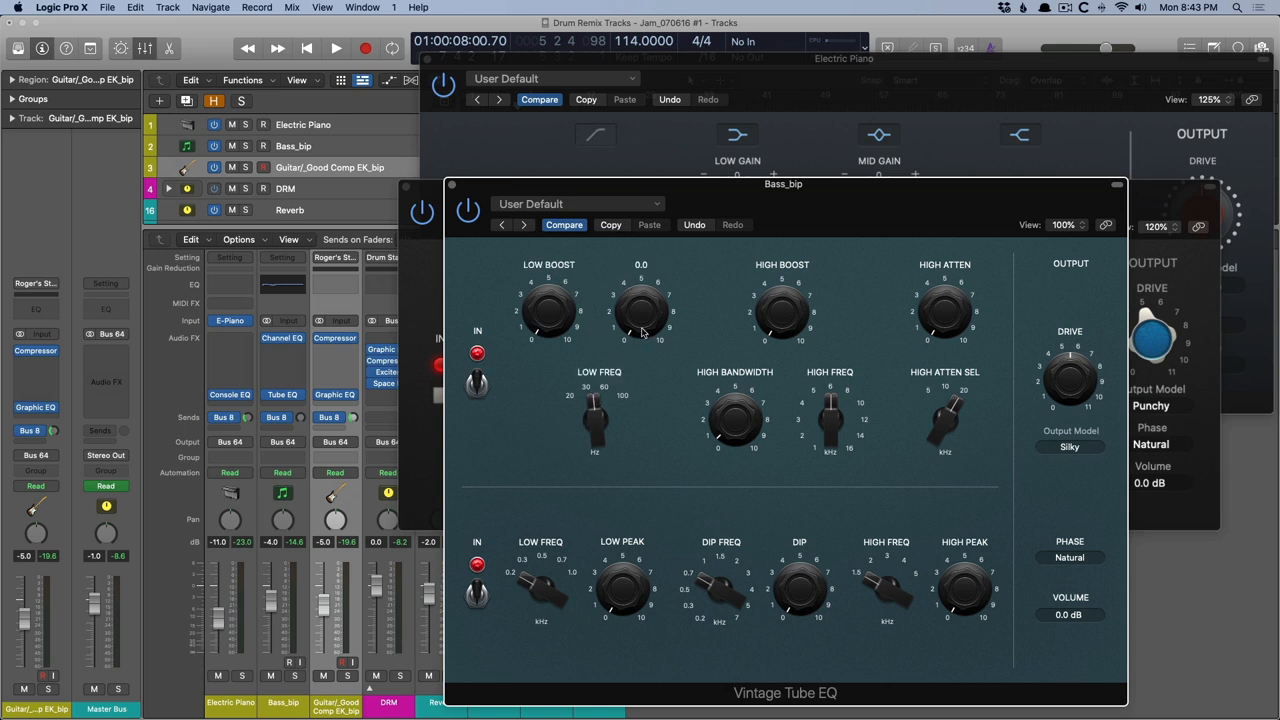
Set the Bass track's Vintage Tube EQ low boost frequency to about 96 Hz.
drag(640, 310, 640, 296)
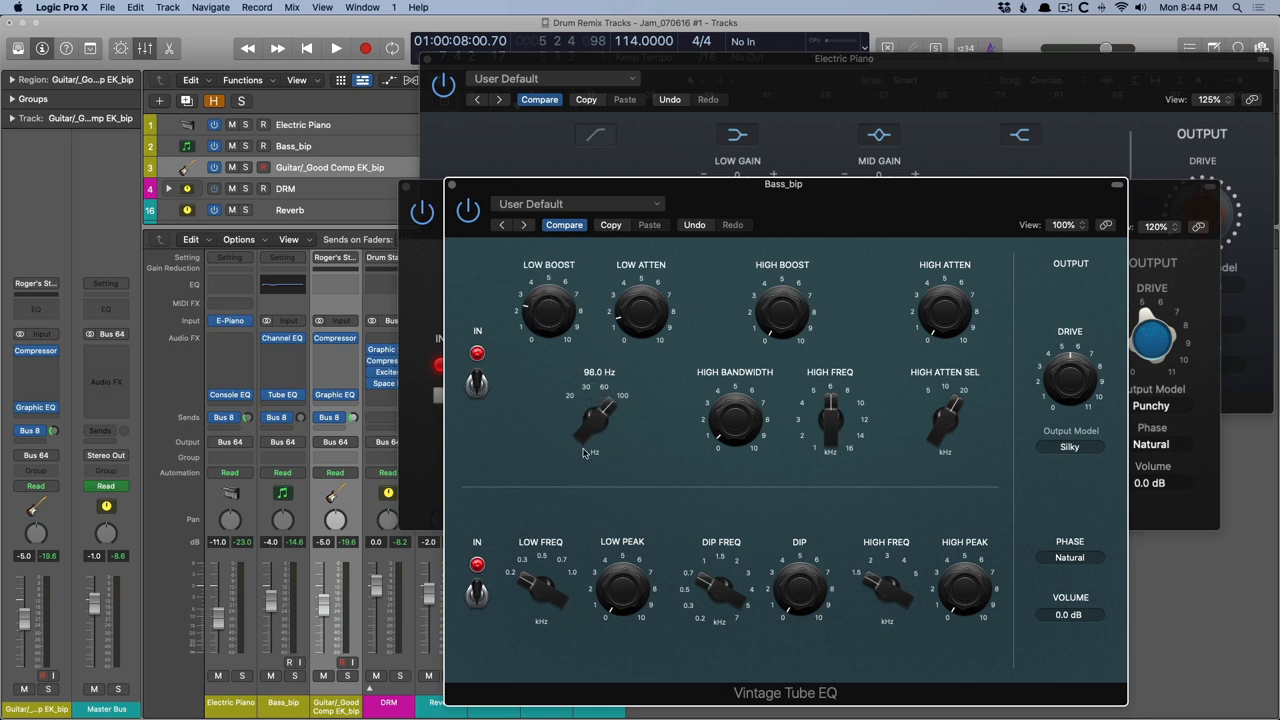
mouse_move(616, 436)
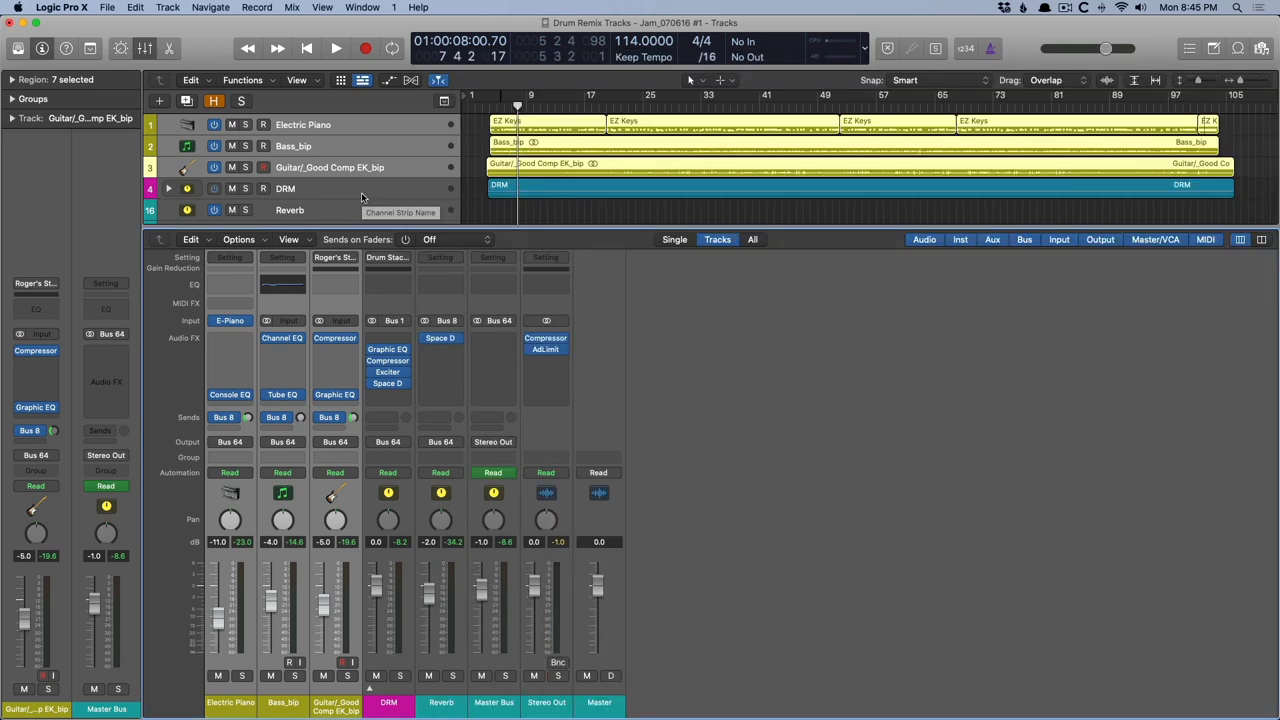
Play part of the song, then bring up the Electric Piano's Vintage Console EQ.
click(372, 48)
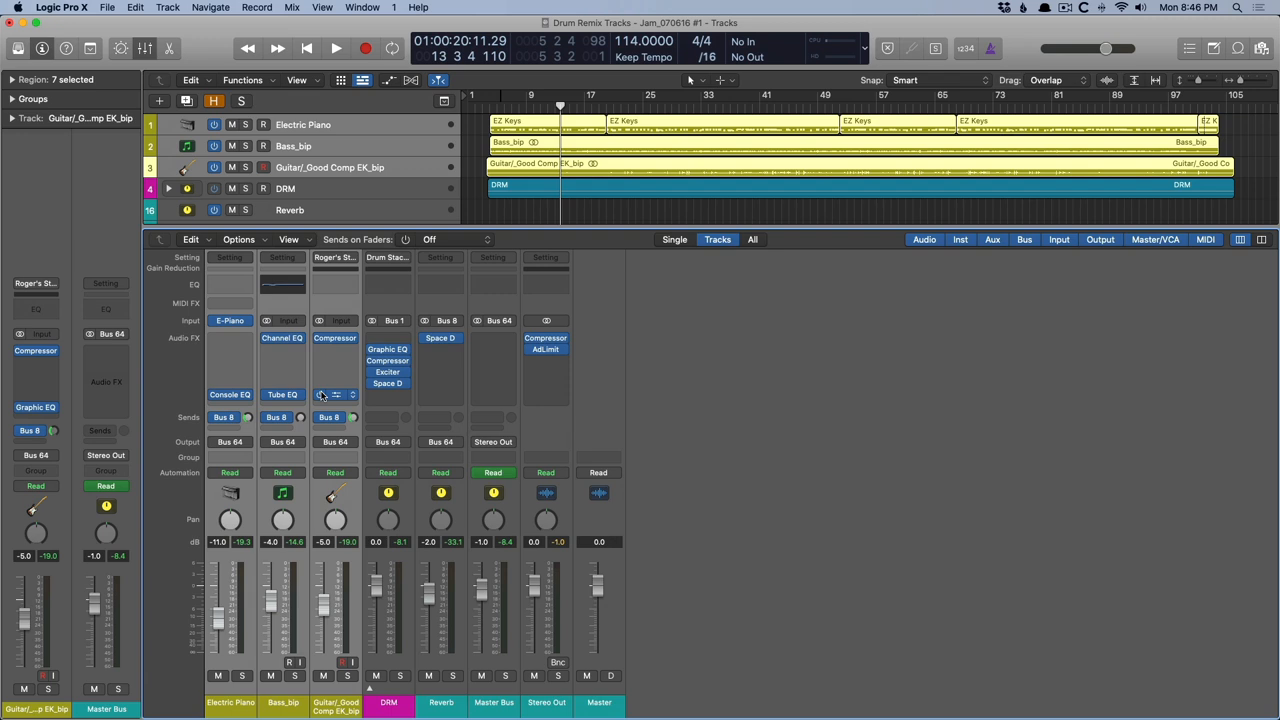
click(228, 394)
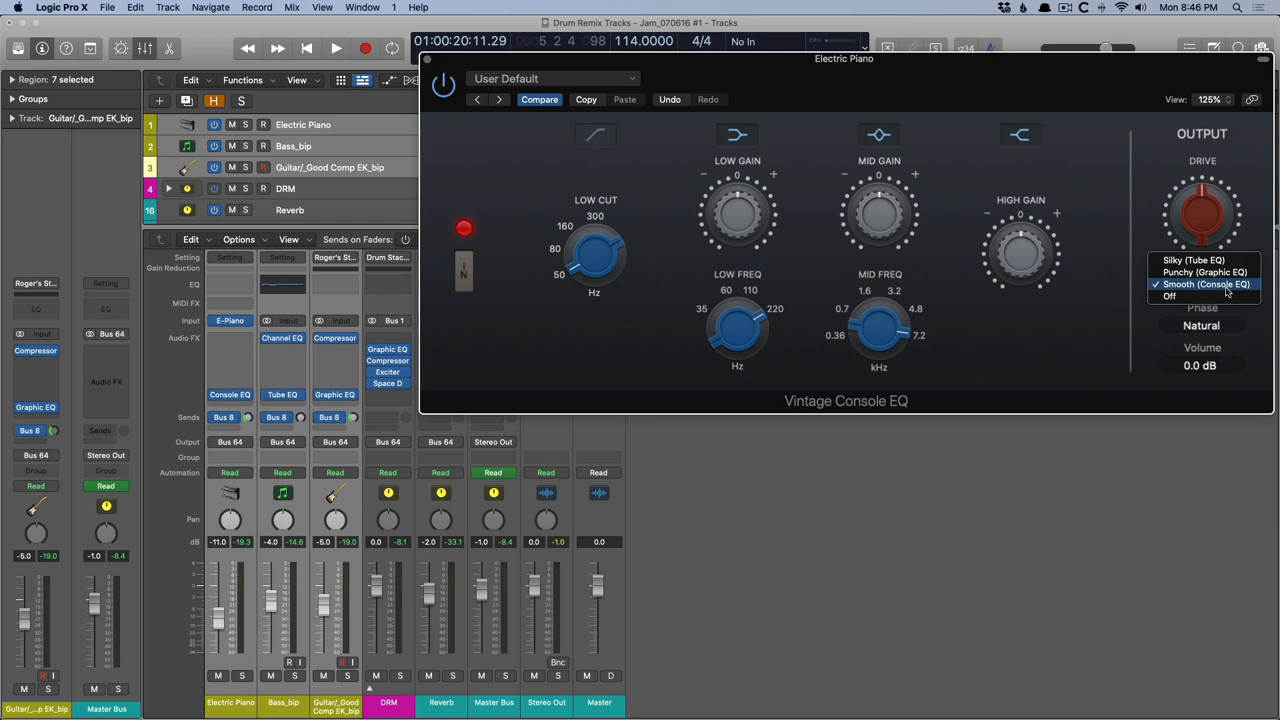
Switch to the Punchy output model and sweep mid frequency from 7.2 kHz to 0.73 kHz, settling near 1.4 kHz.
click(1196, 272)
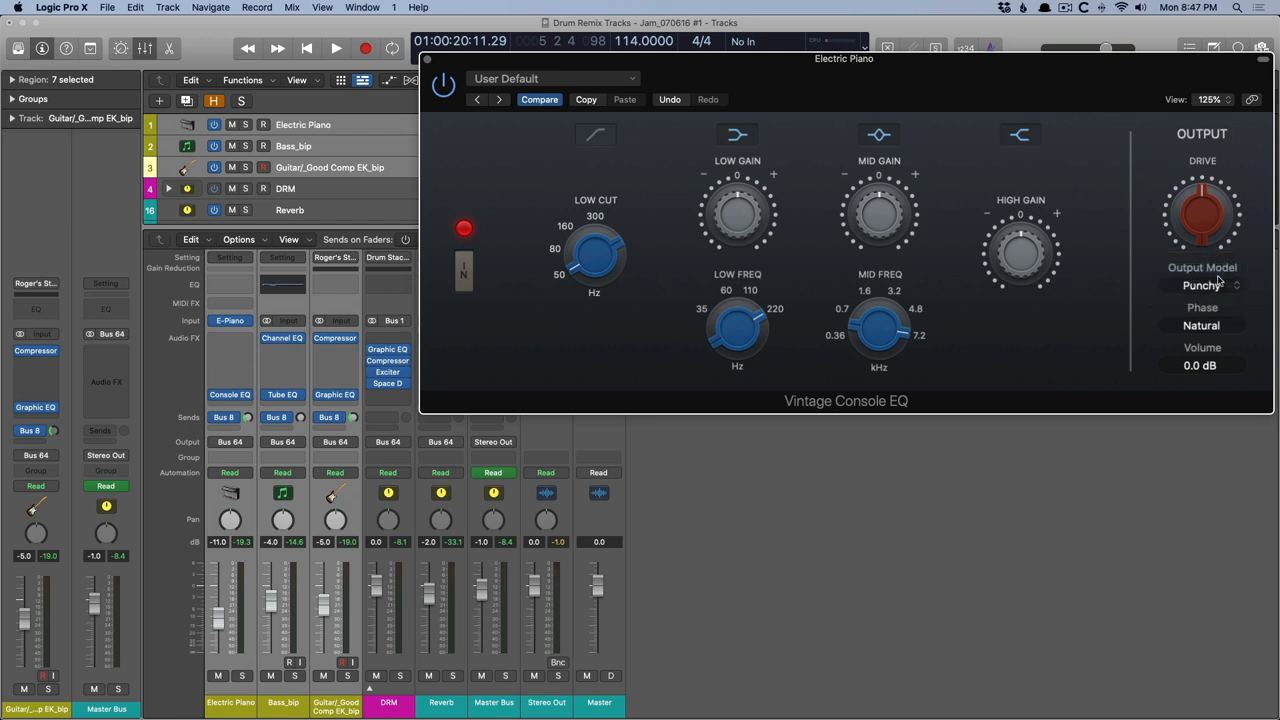
drag(878, 324, 904, 310)
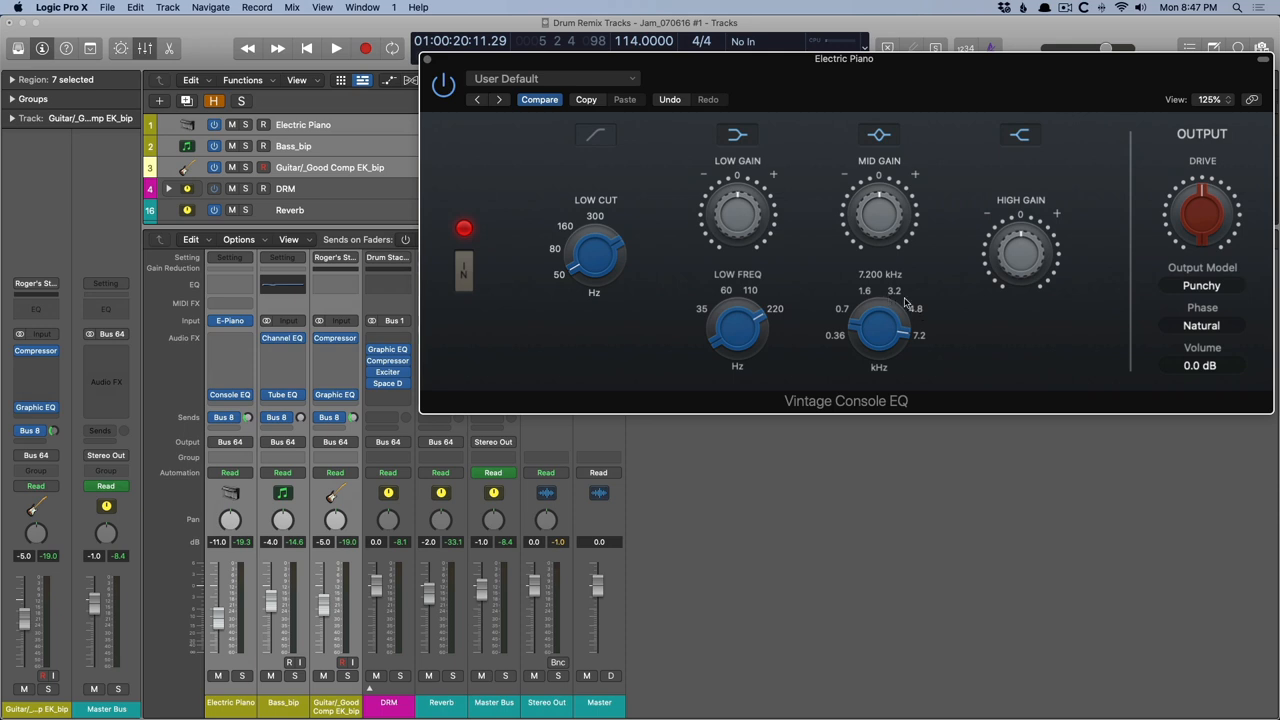
mouse_move(896, 298)
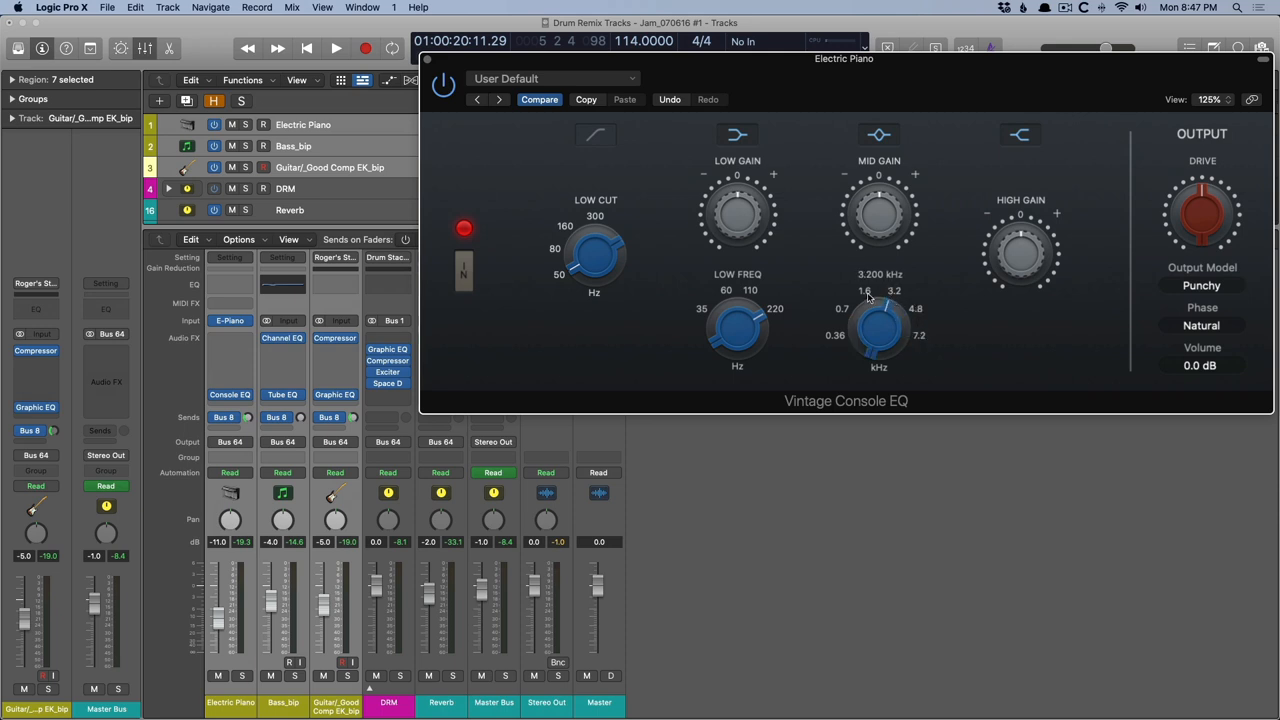
drag(878, 320, 878, 340)
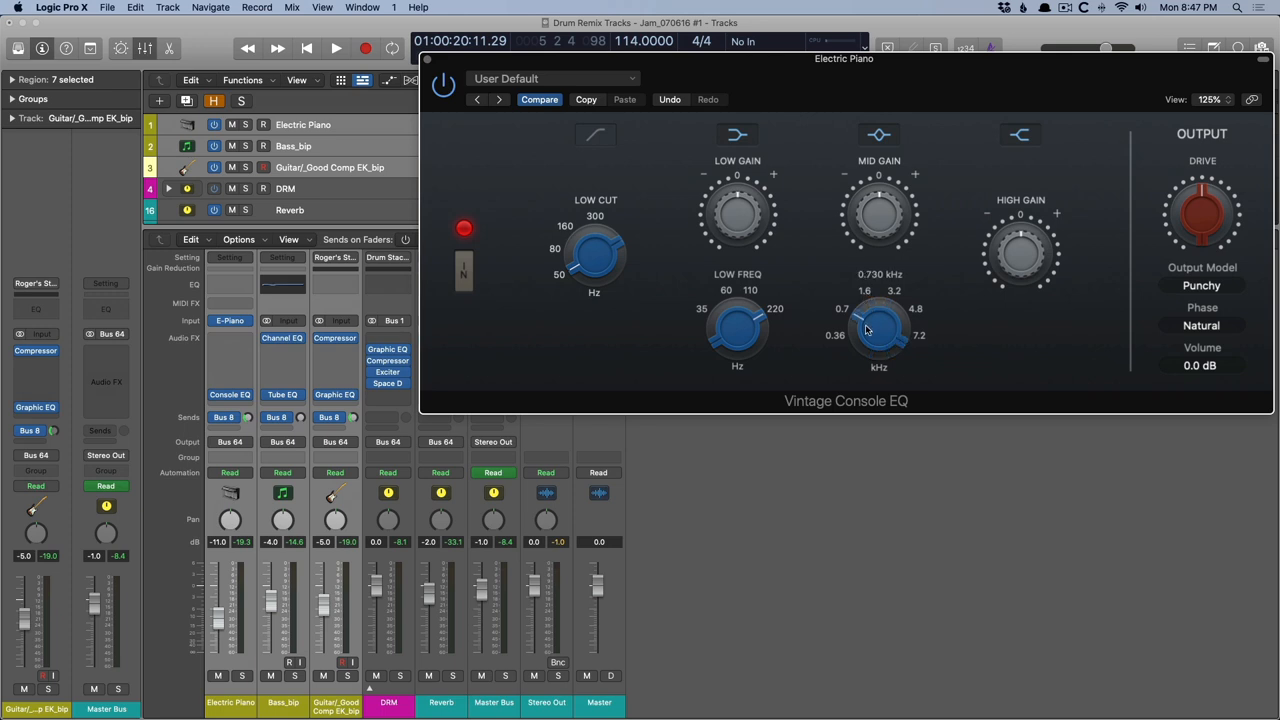
drag(878, 330, 878, 300)
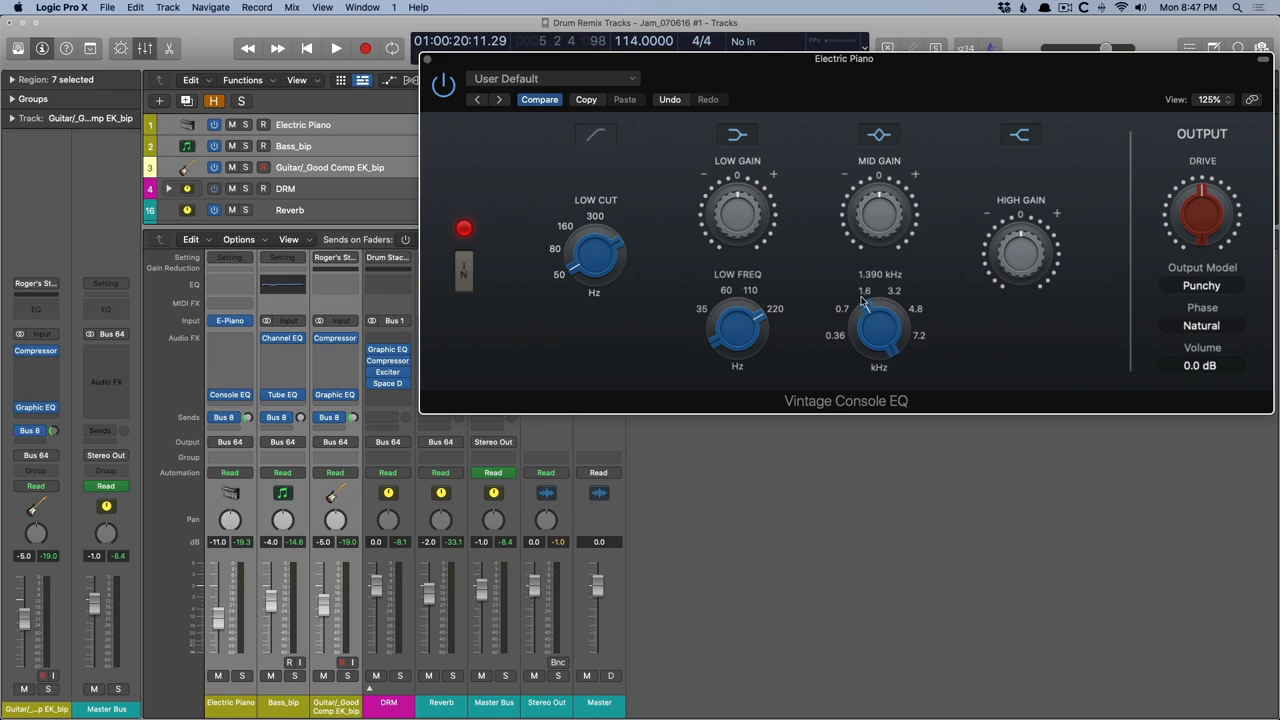
drag(878, 336, 878, 344)
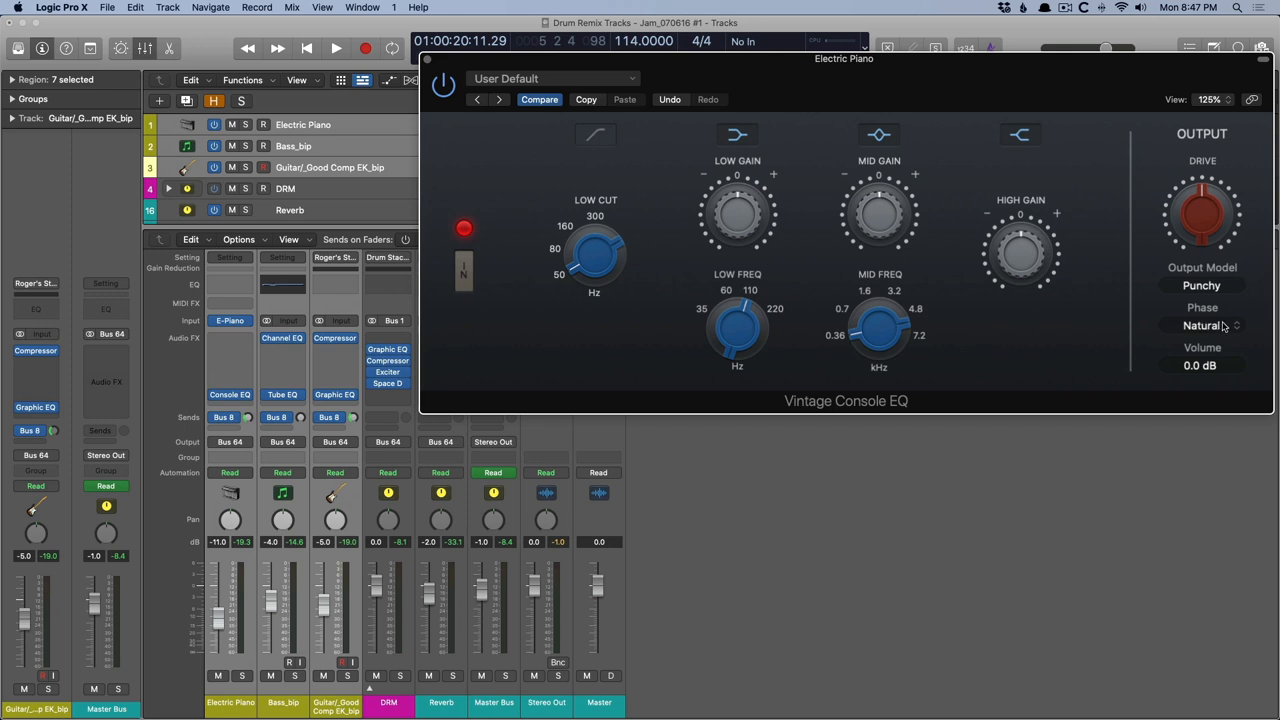
Set the Console EQ phase mode to Linear from the Phase menu.
click(1202, 324)
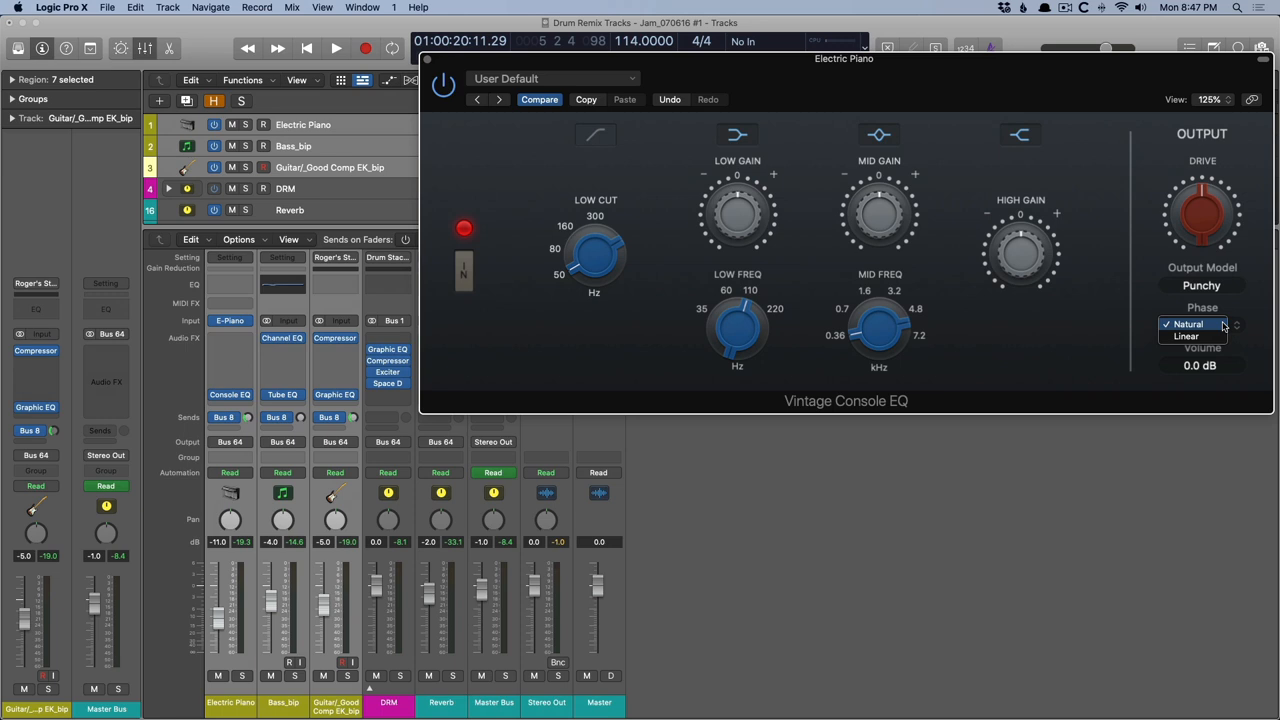
click(1192, 336)
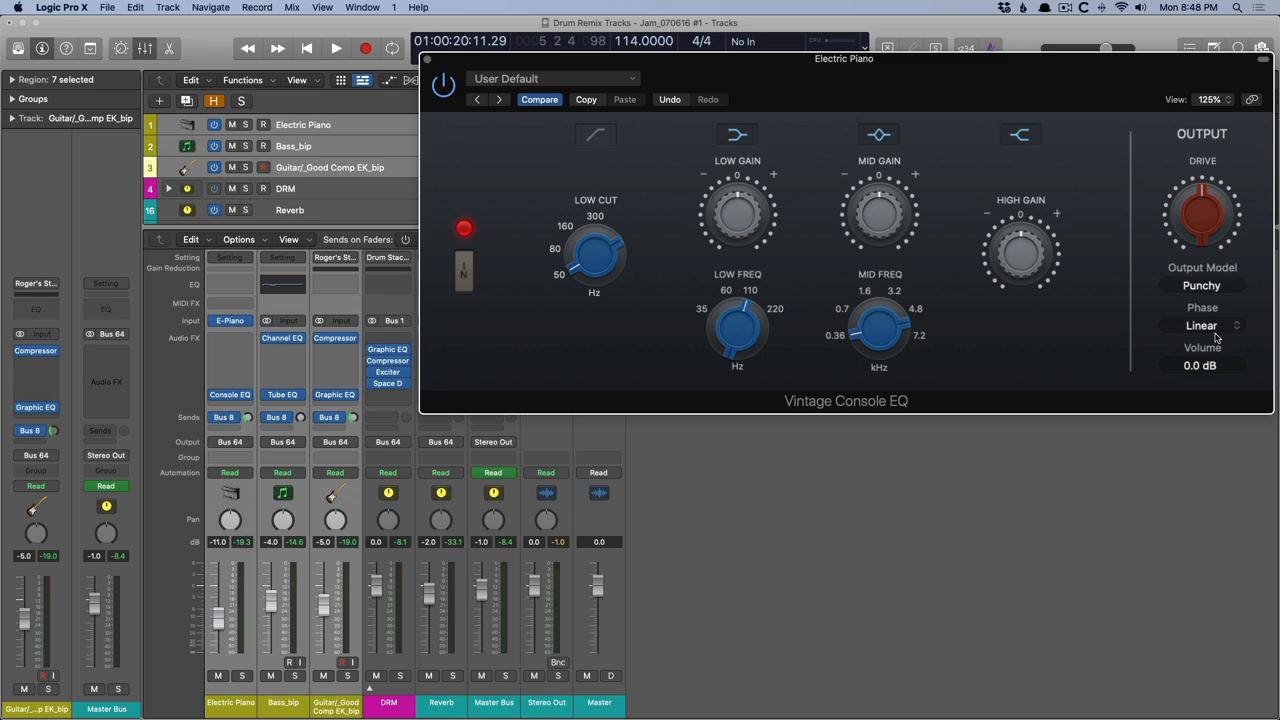
click(1200, 324)
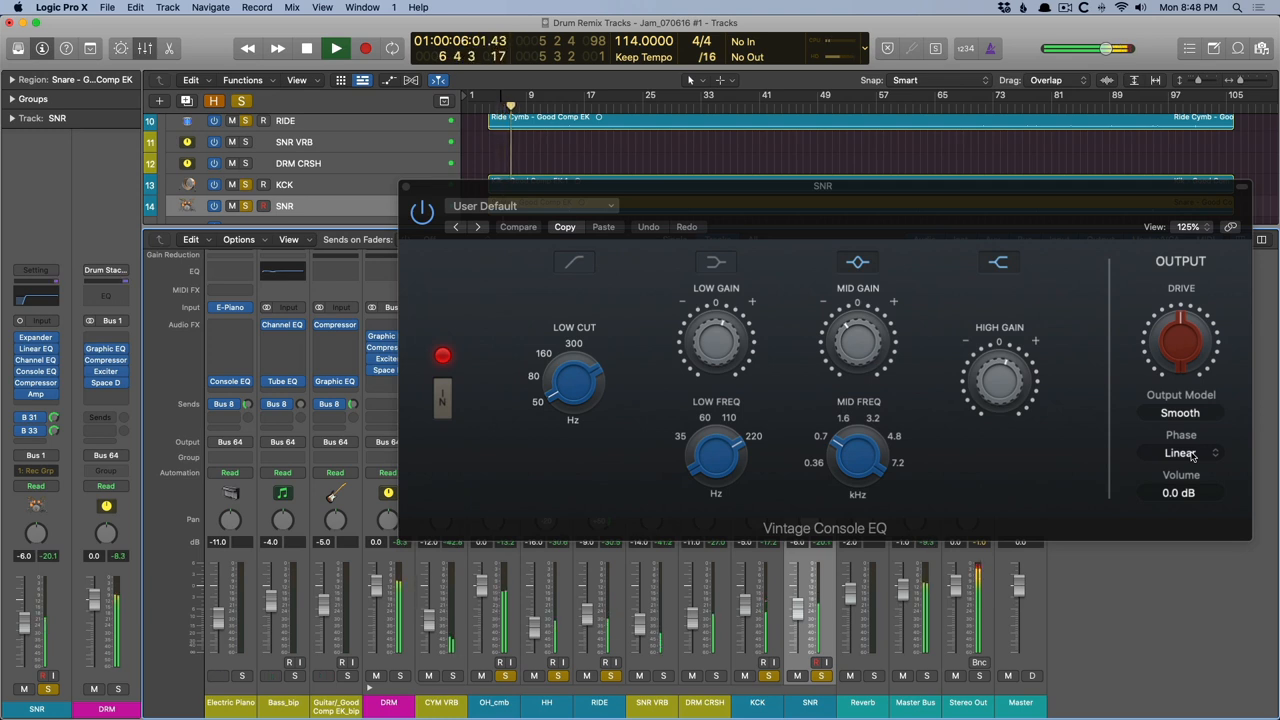
Toggle the snare EQ between Natural and Linear phase, then resume playback.
click(1180, 454)
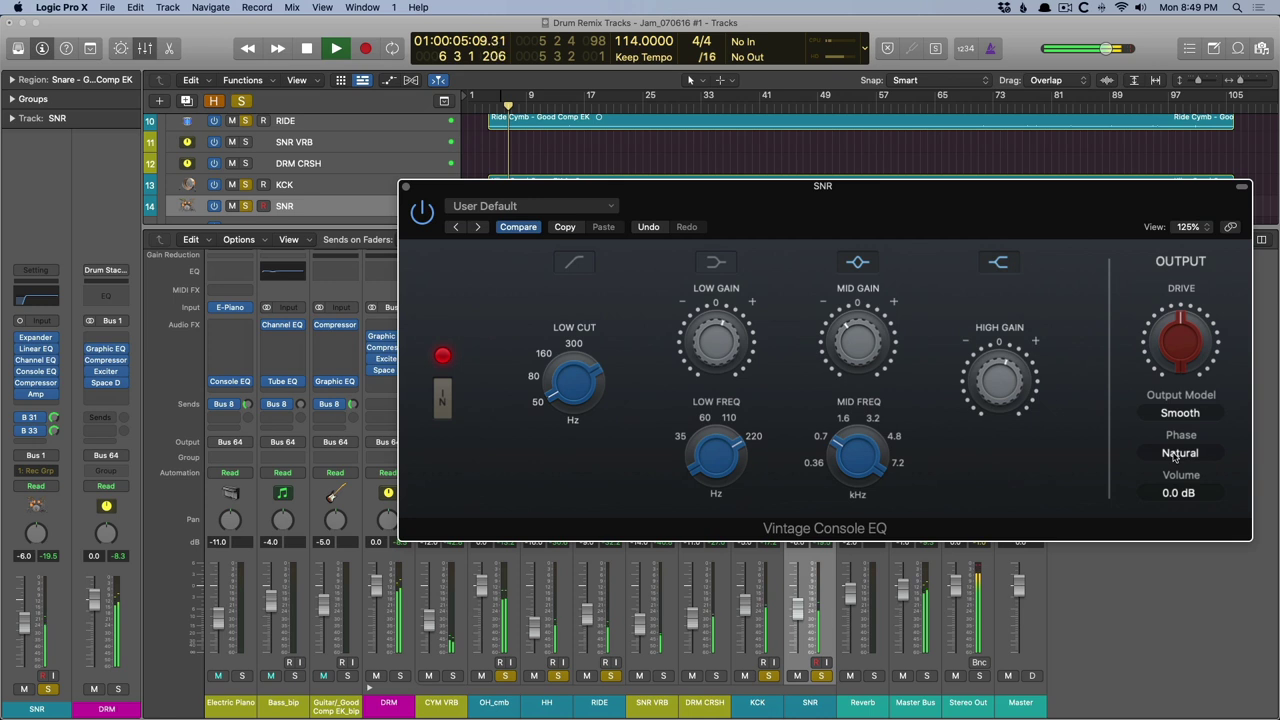
click(1178, 452)
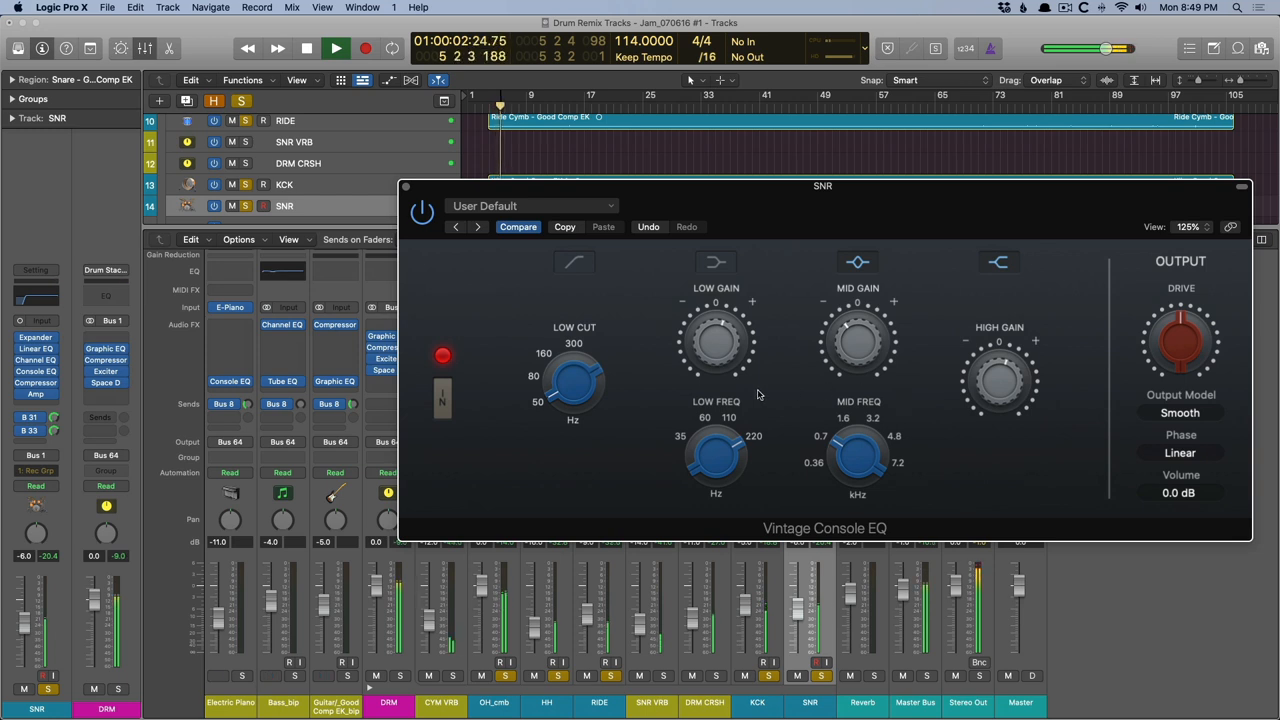
click(368, 48)
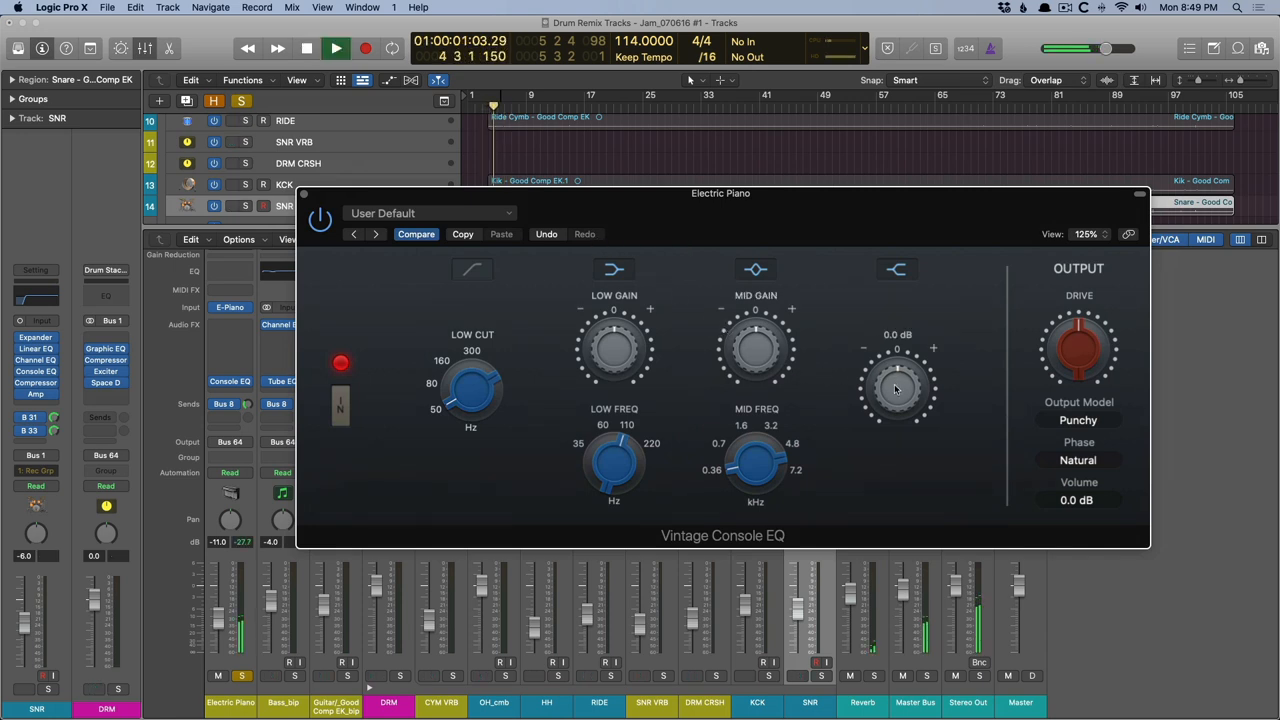
Adjust the Electric Piano's high gain, then sweep mid gain from about +4 dB down to -1.8 dB.
drag(896, 388, 896, 350)
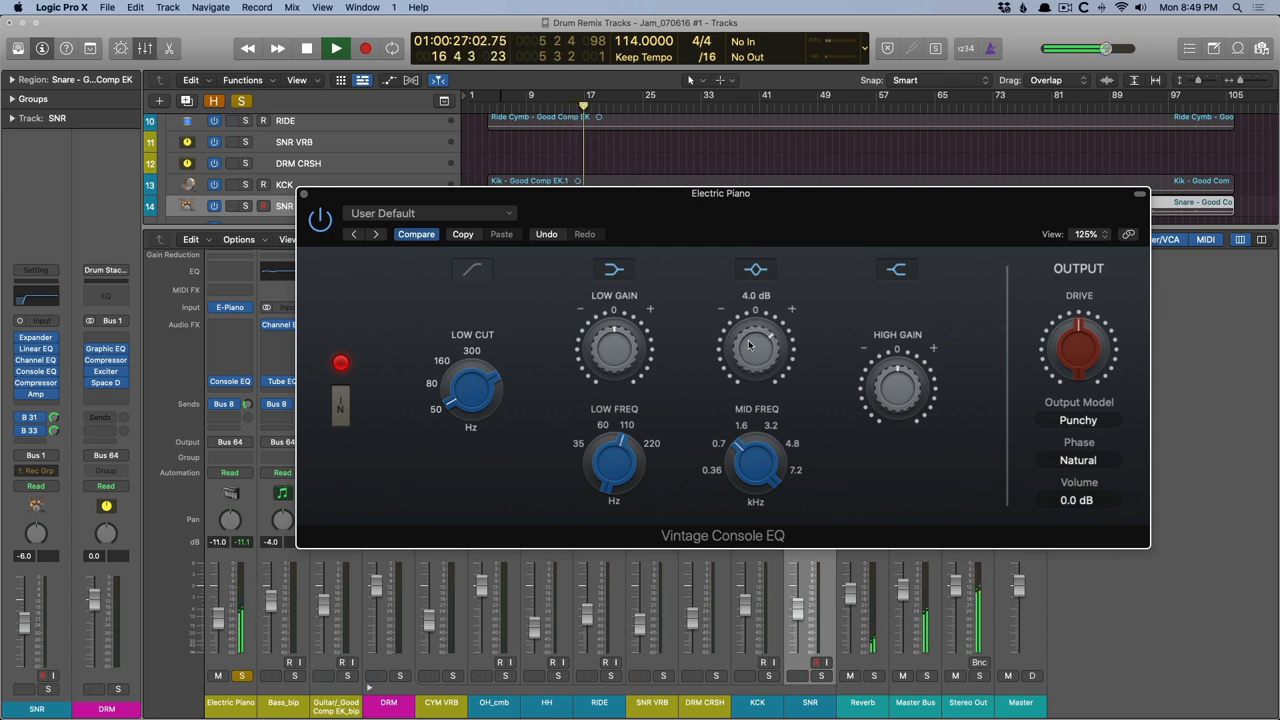
drag(756, 344, 756, 380)
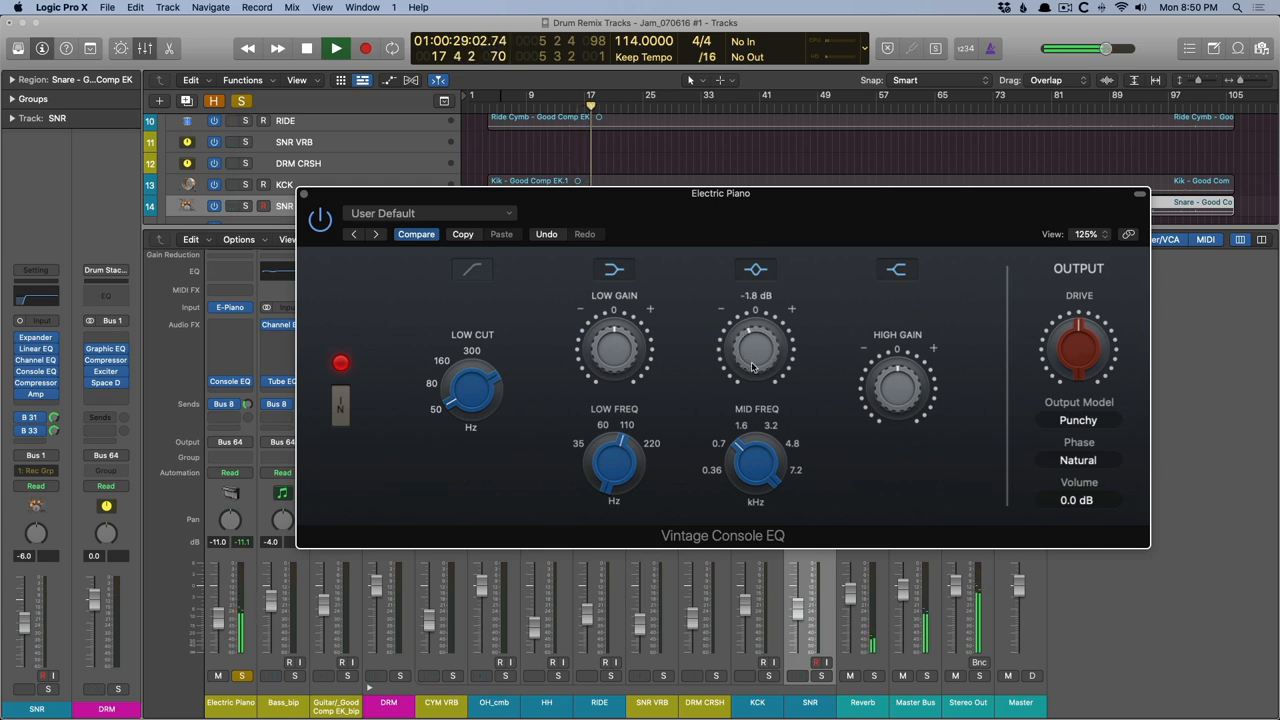
drag(756, 344, 748, 376)
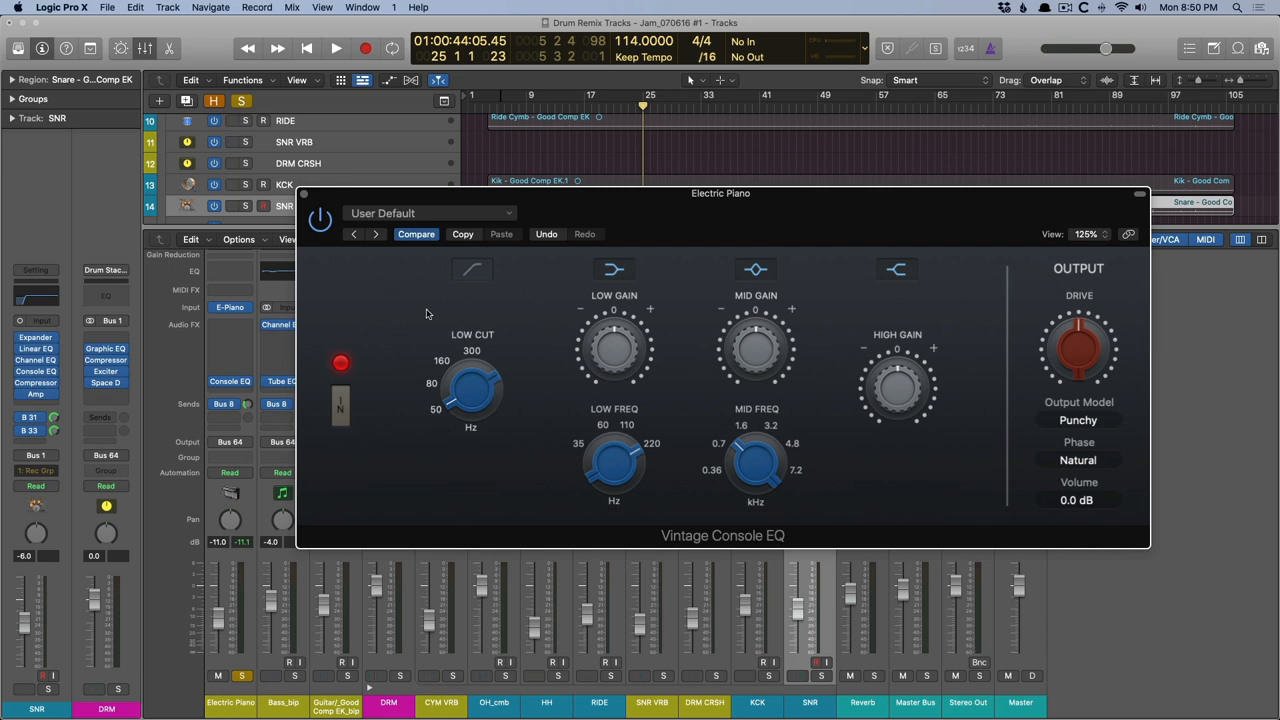
mouse_move(430, 312)
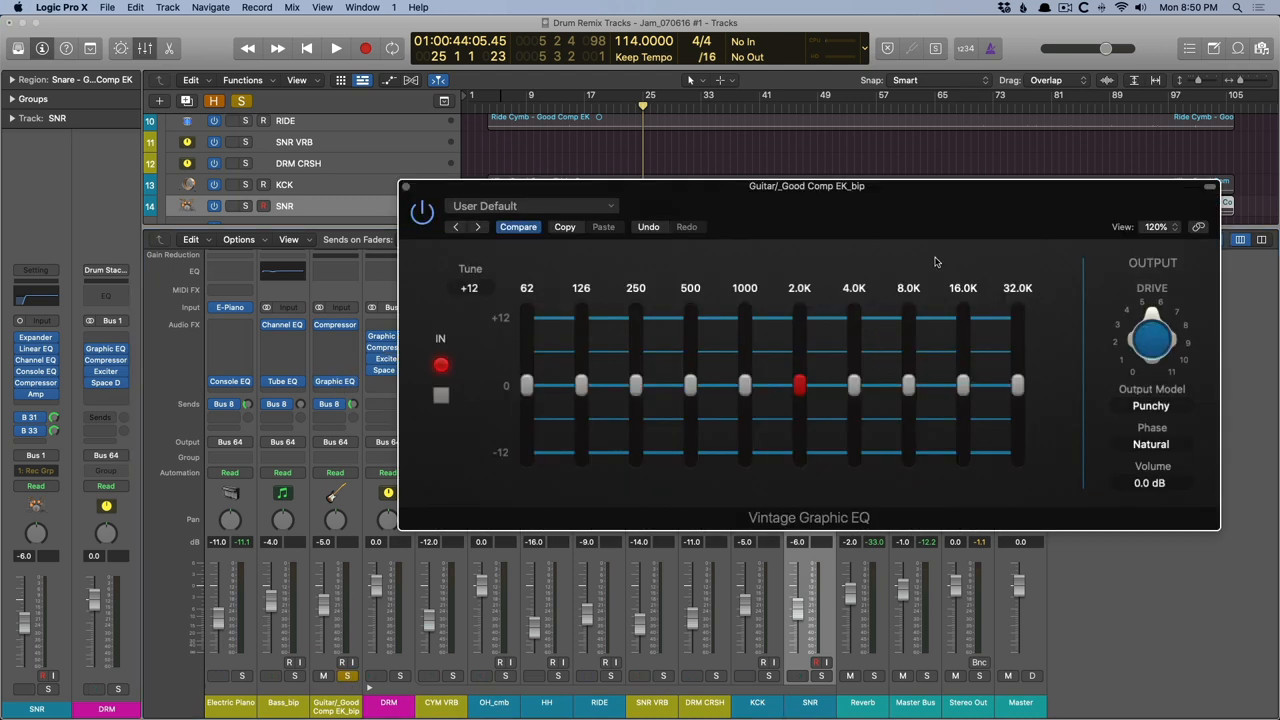
mouse_move(972, 356)
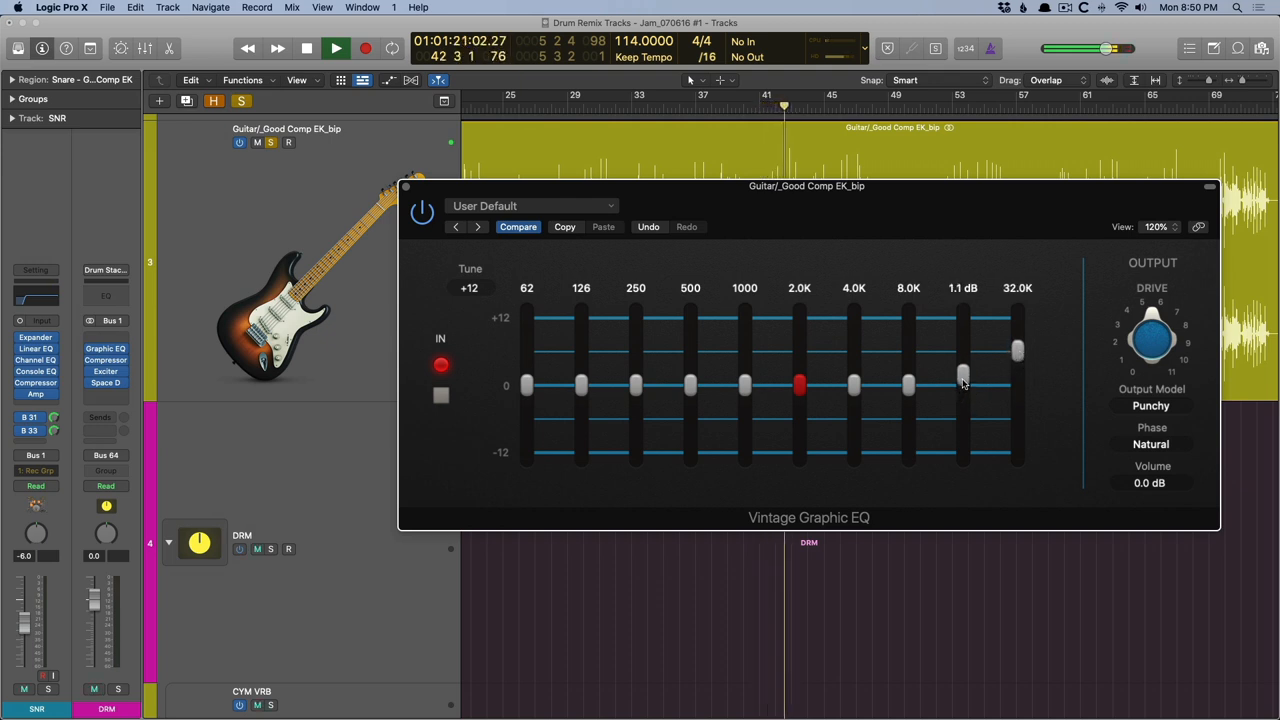
Boost the guitar's 16K band by about 1 dB, then close the Vintage Graphic EQ.
drag(962, 384, 962, 356)
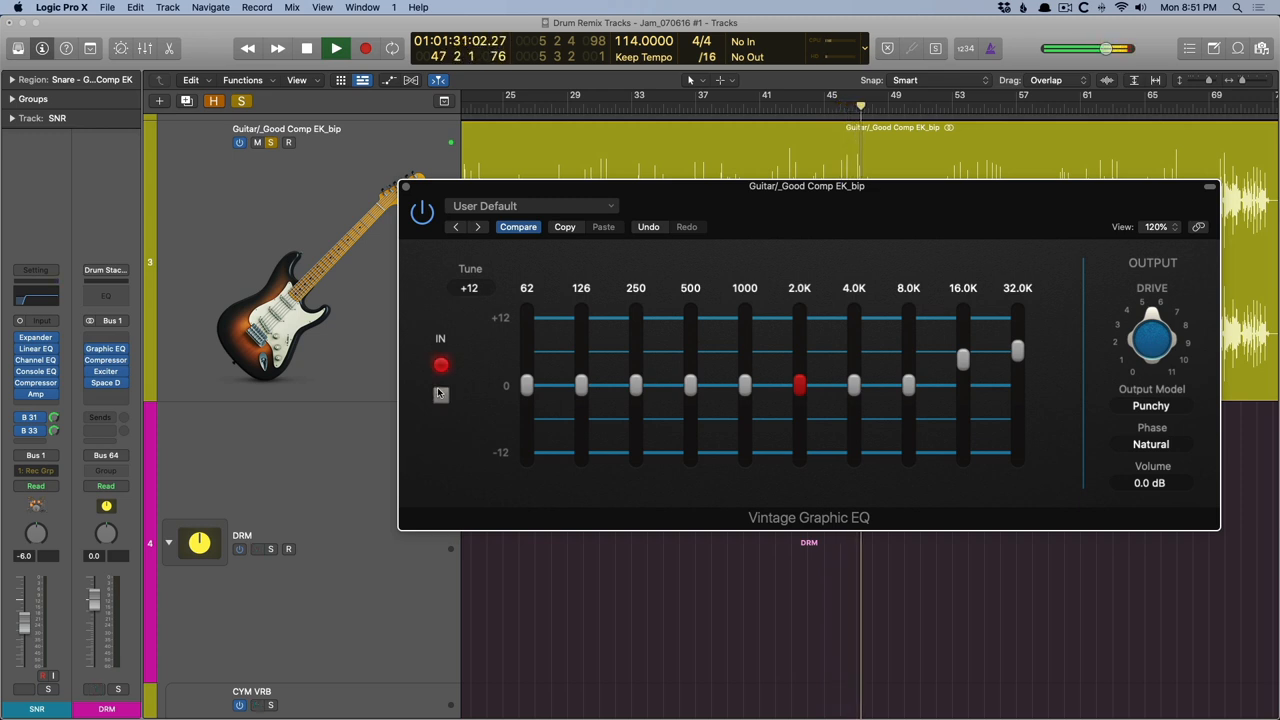
click(368, 48)
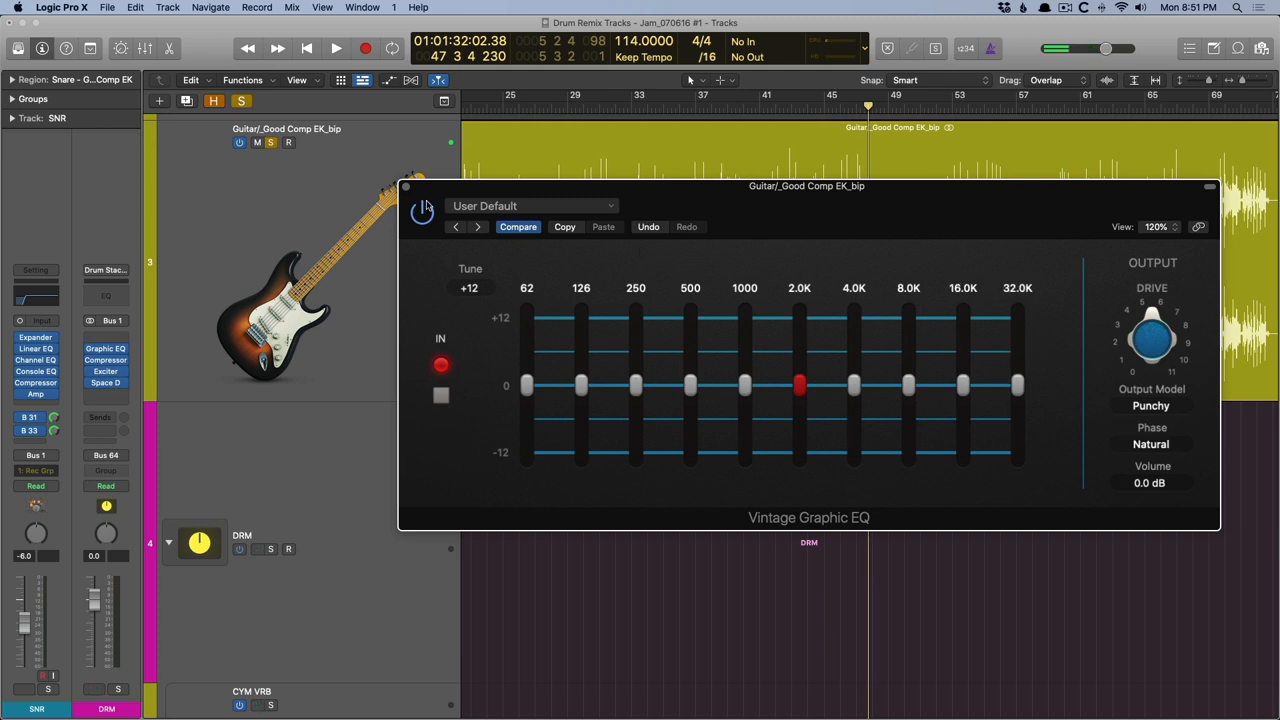
click(404, 186)
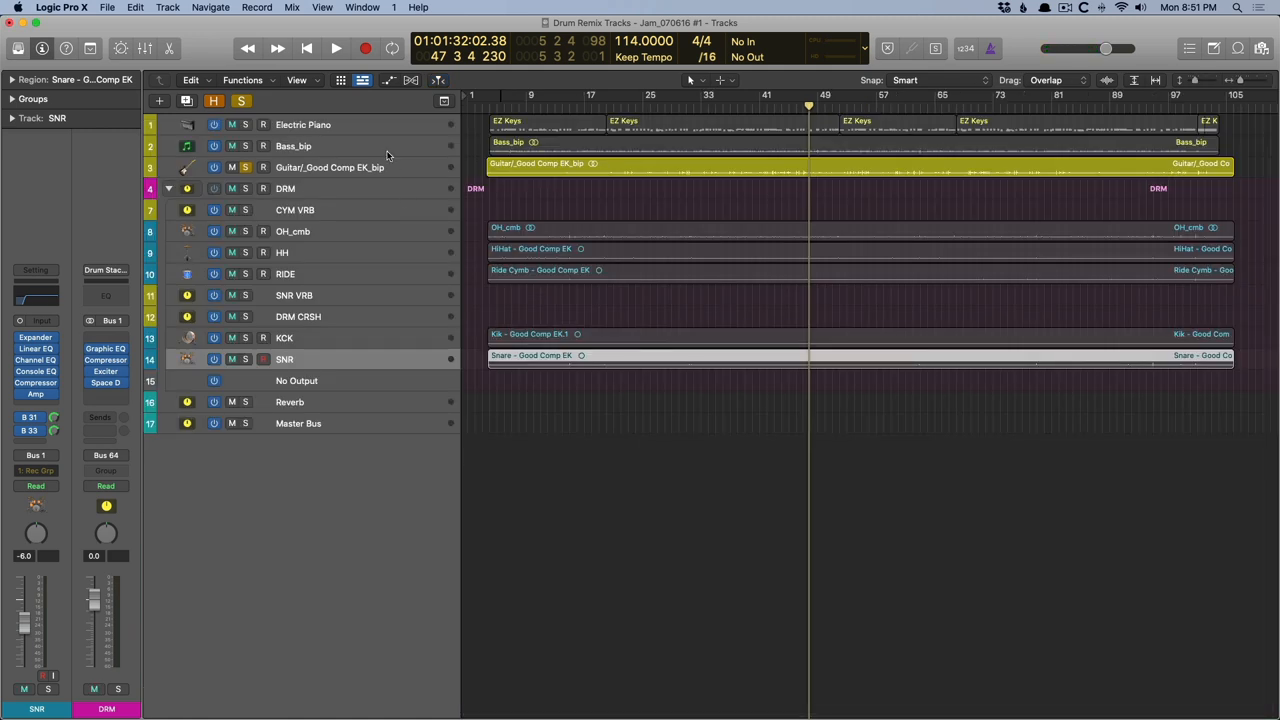
On Bass_bip's Vintage Tube EQ, set Low Freq to 30 Hz with a little Low Atten.
click(294, 146)
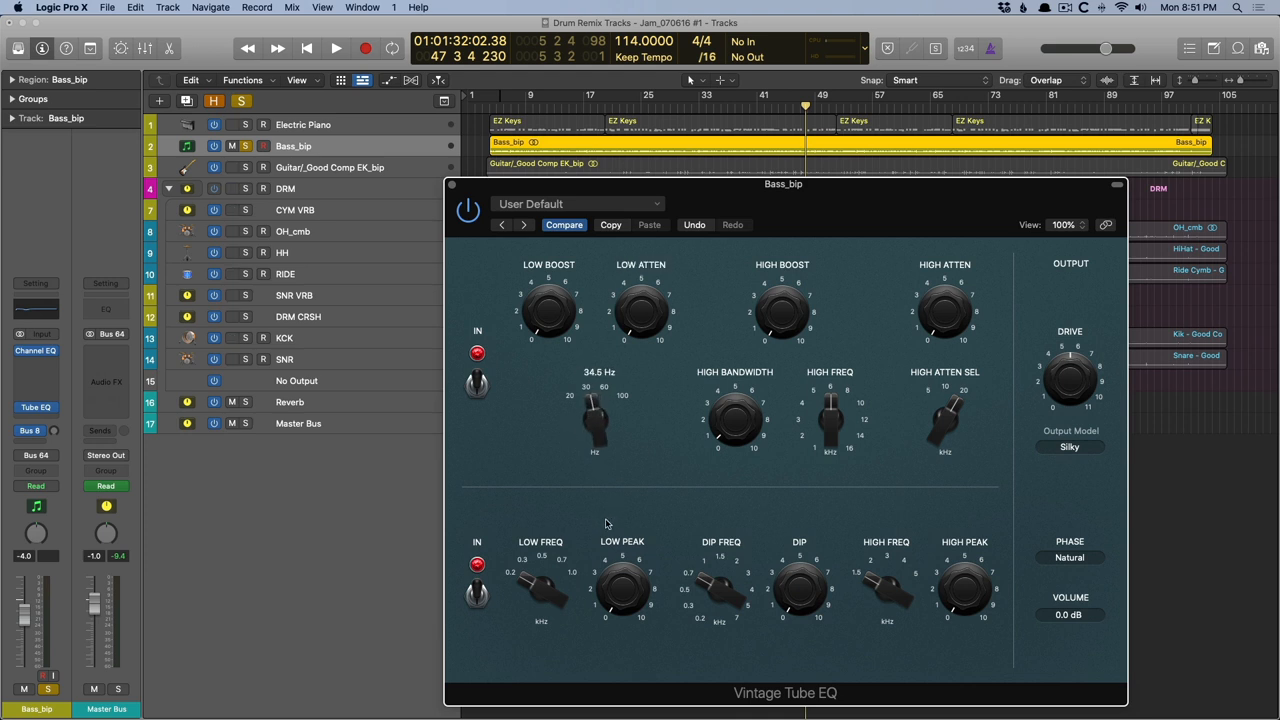
drag(596, 420, 596, 430)
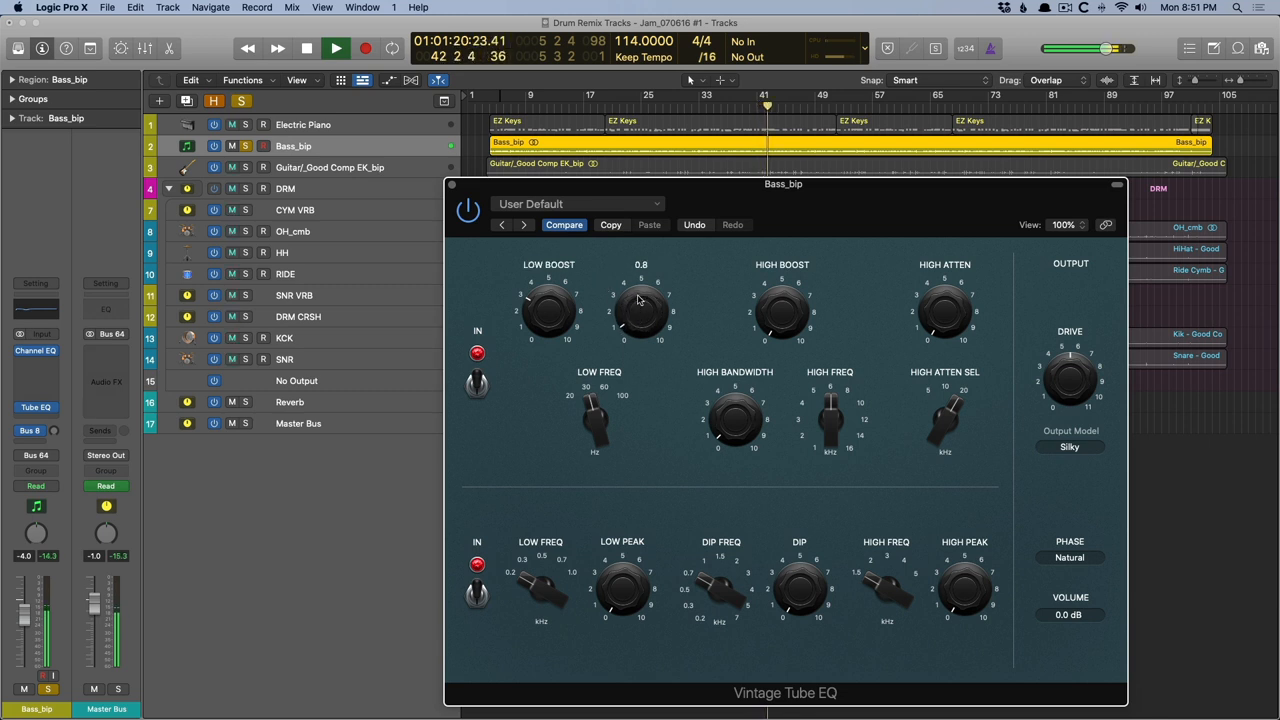
drag(640, 310, 640, 284)
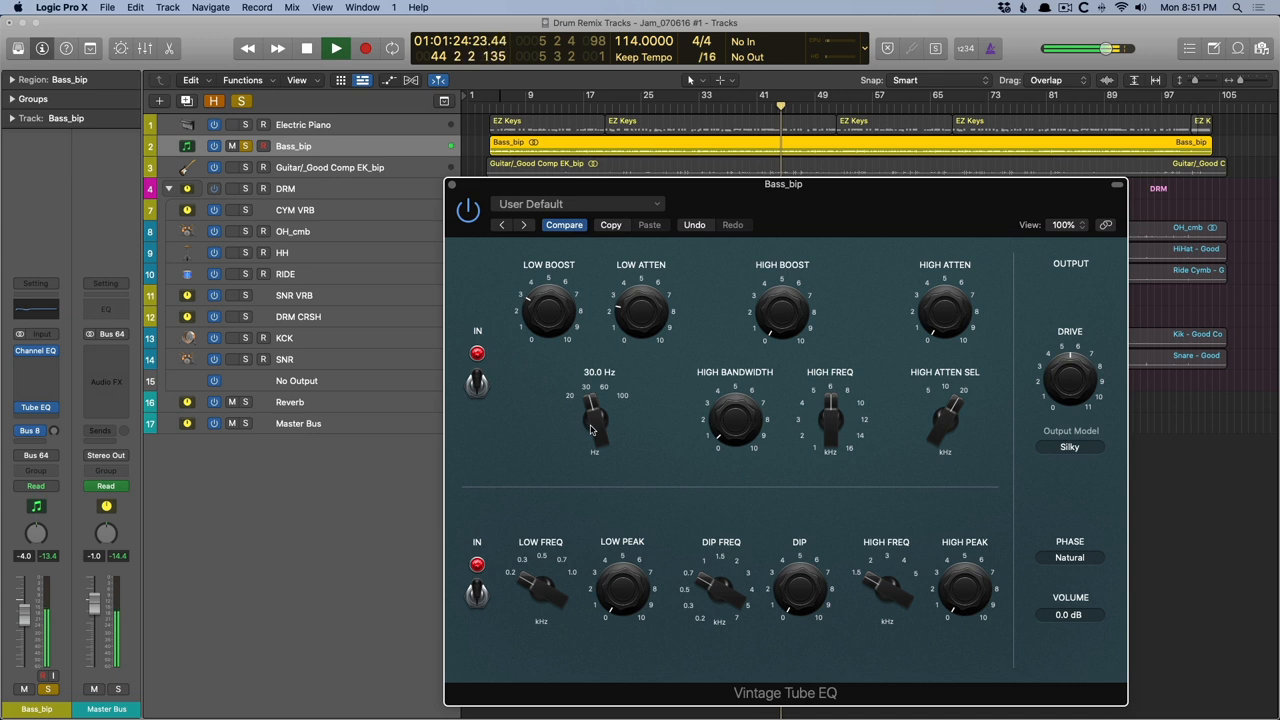
drag(596, 414, 596, 400)
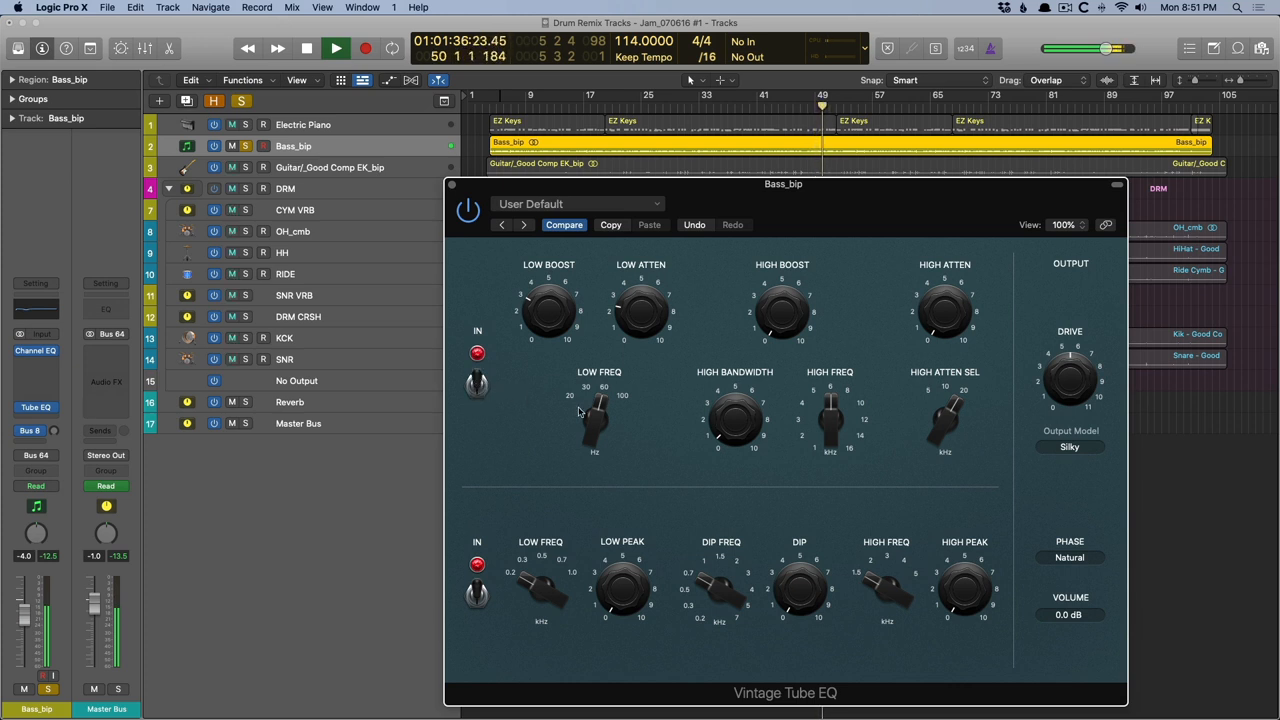
Turn the lower Low Freq knob through 0.200 kHz up to 0.300 kHz.
drag(596, 420, 596, 396)
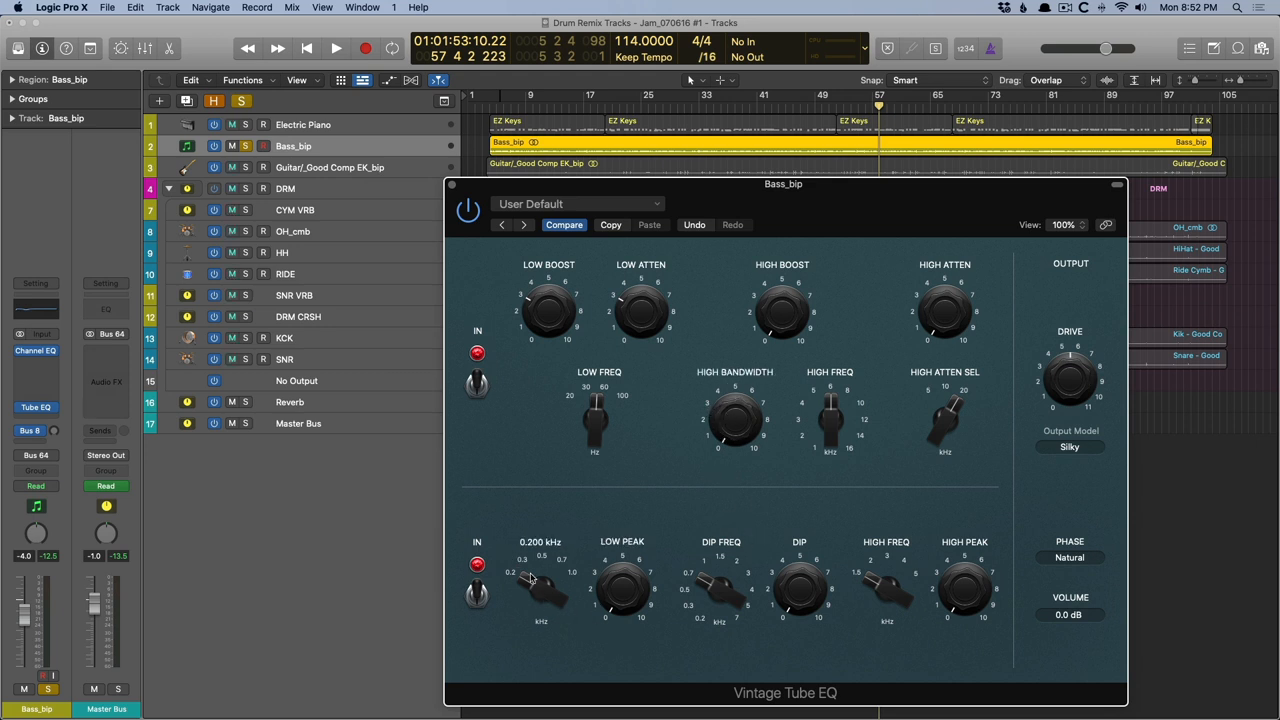
drag(540, 590, 540, 560)
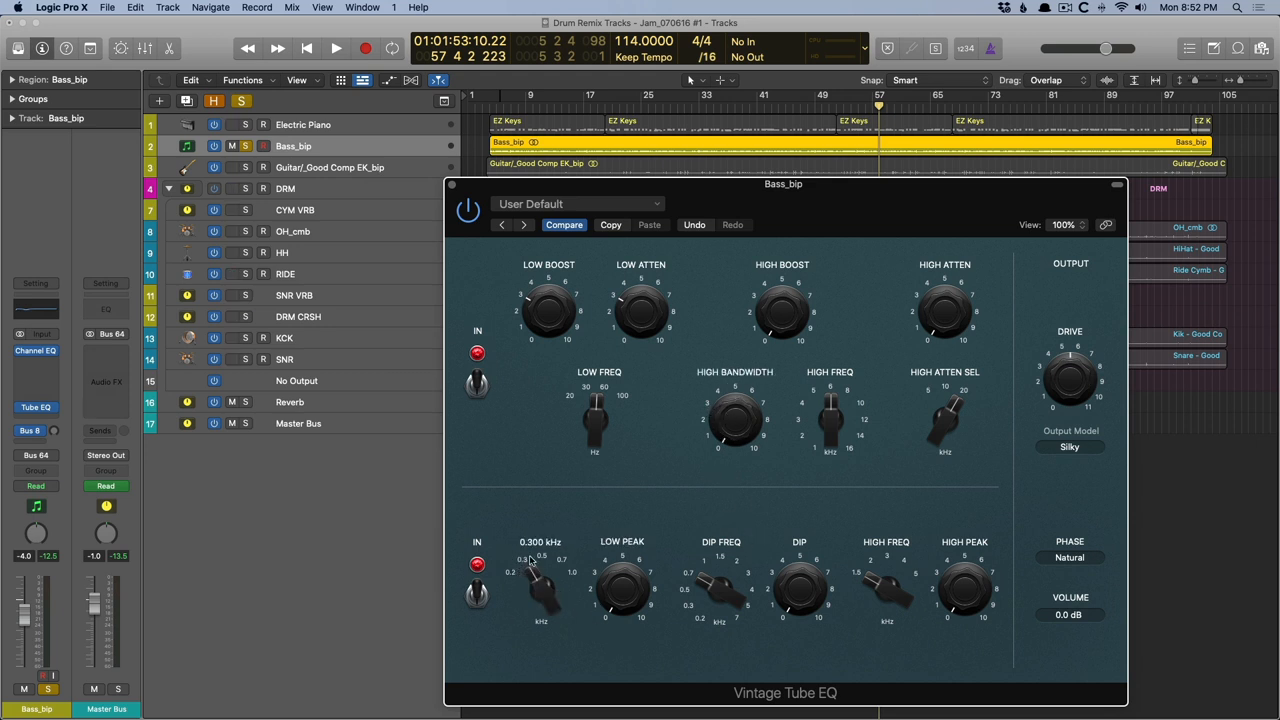